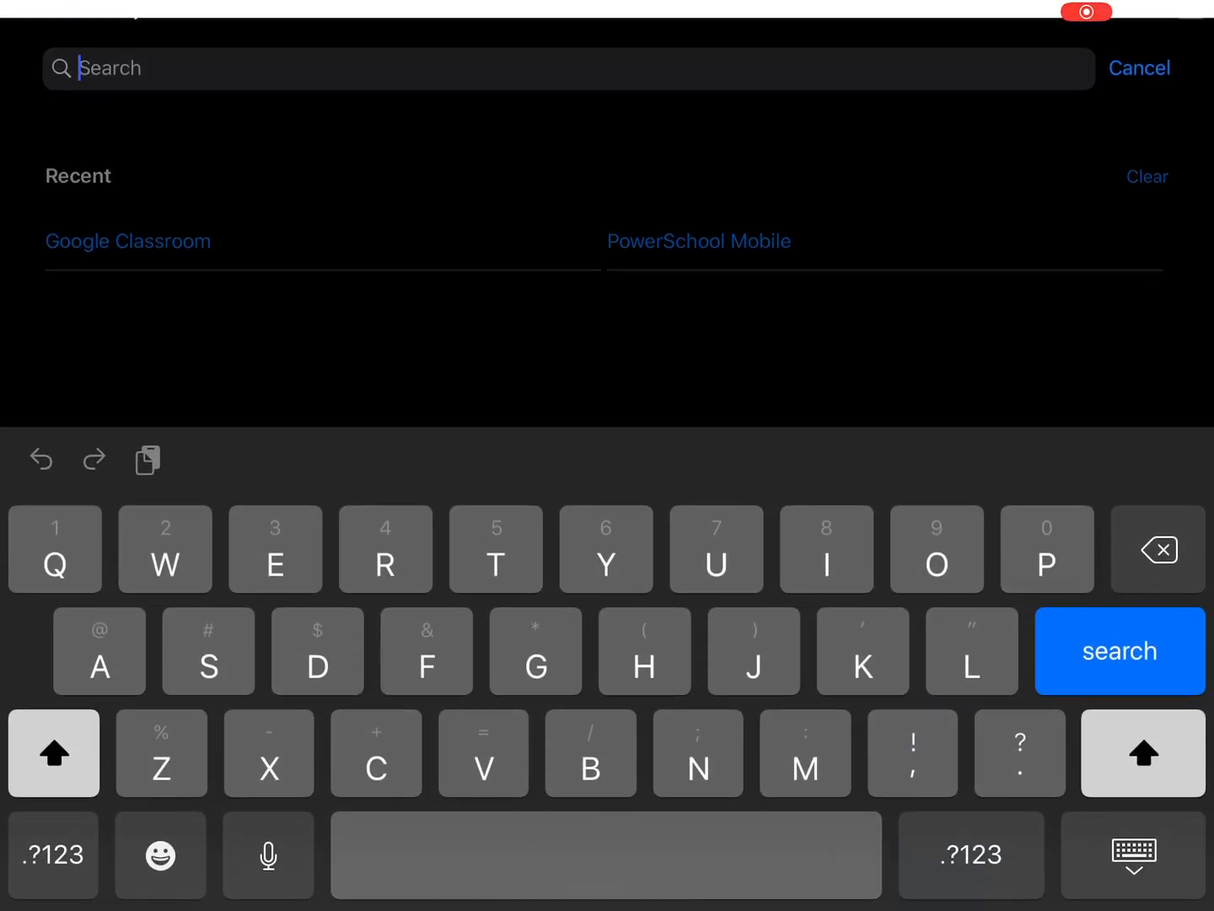
Search the App Store for 'Garage' and launch GarageBand from the results
type("Garag")
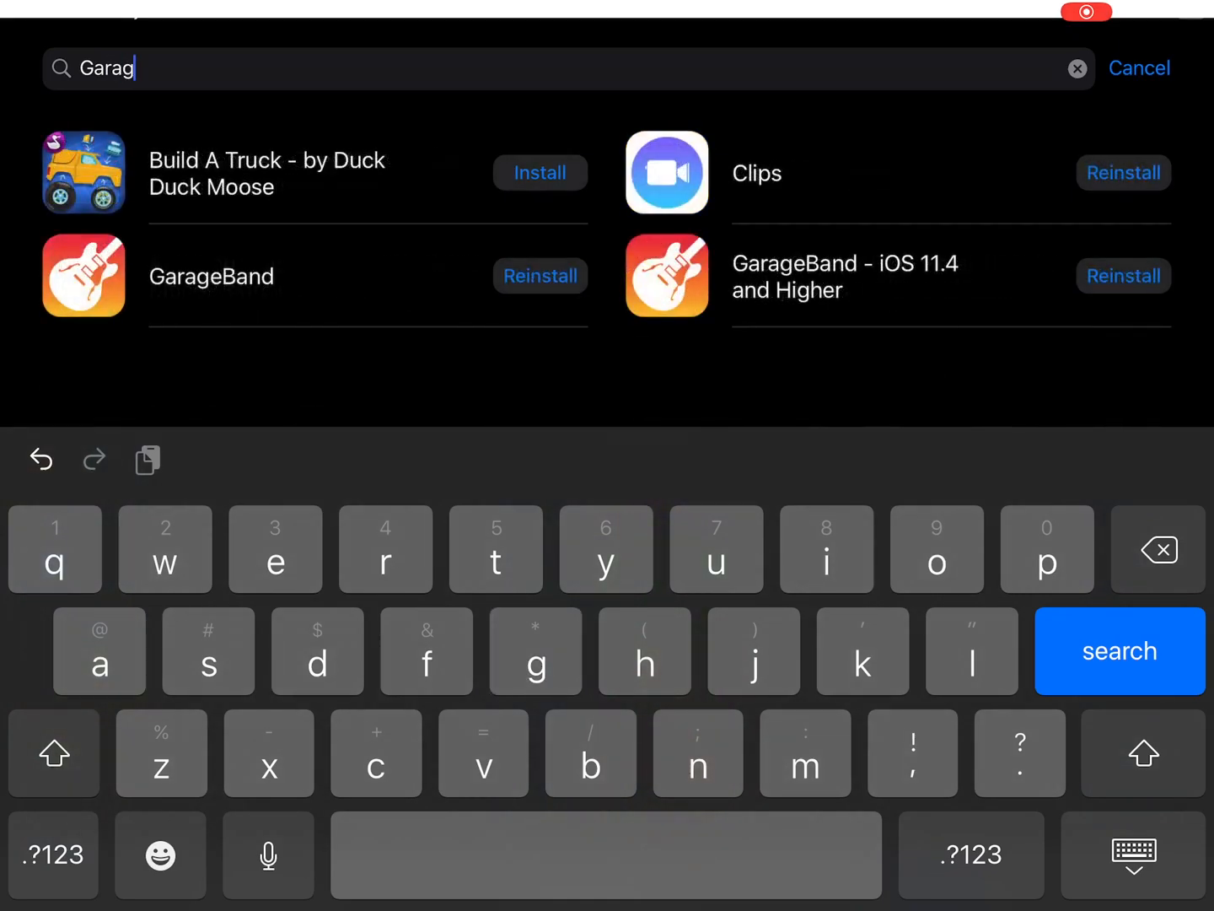
type("e")
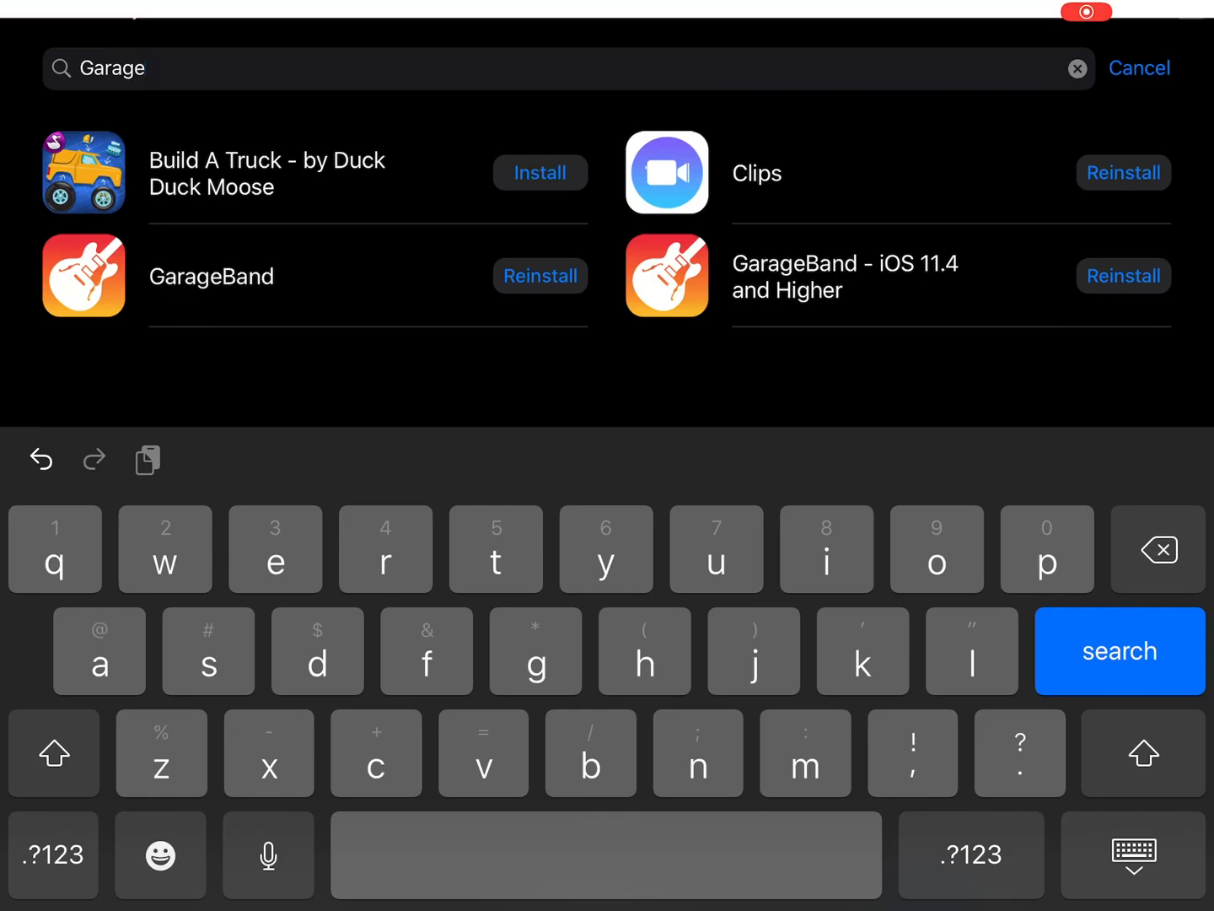
left_click(1140, 67)
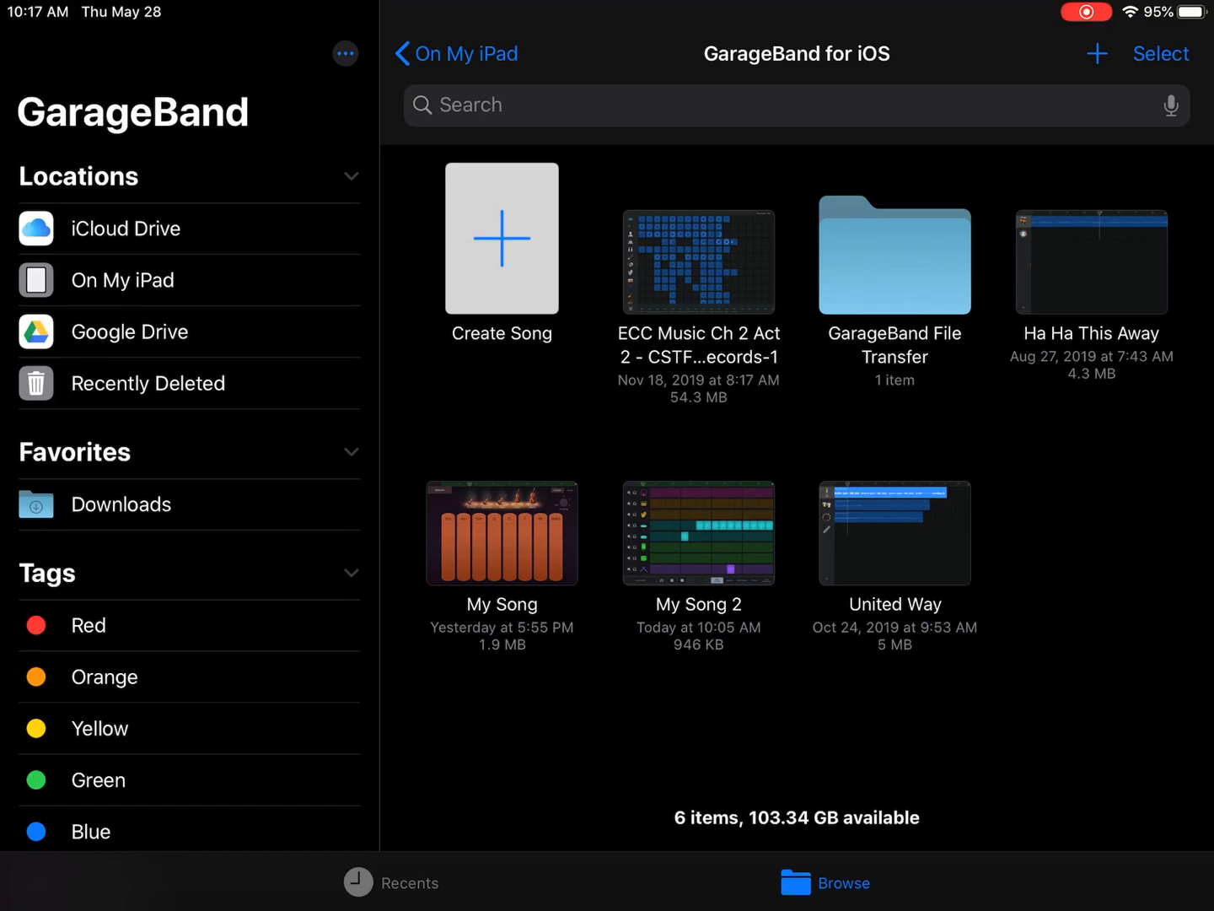
Start a new song, browse the instrument cards, and show the Live Loops templates
left_click(501, 239)
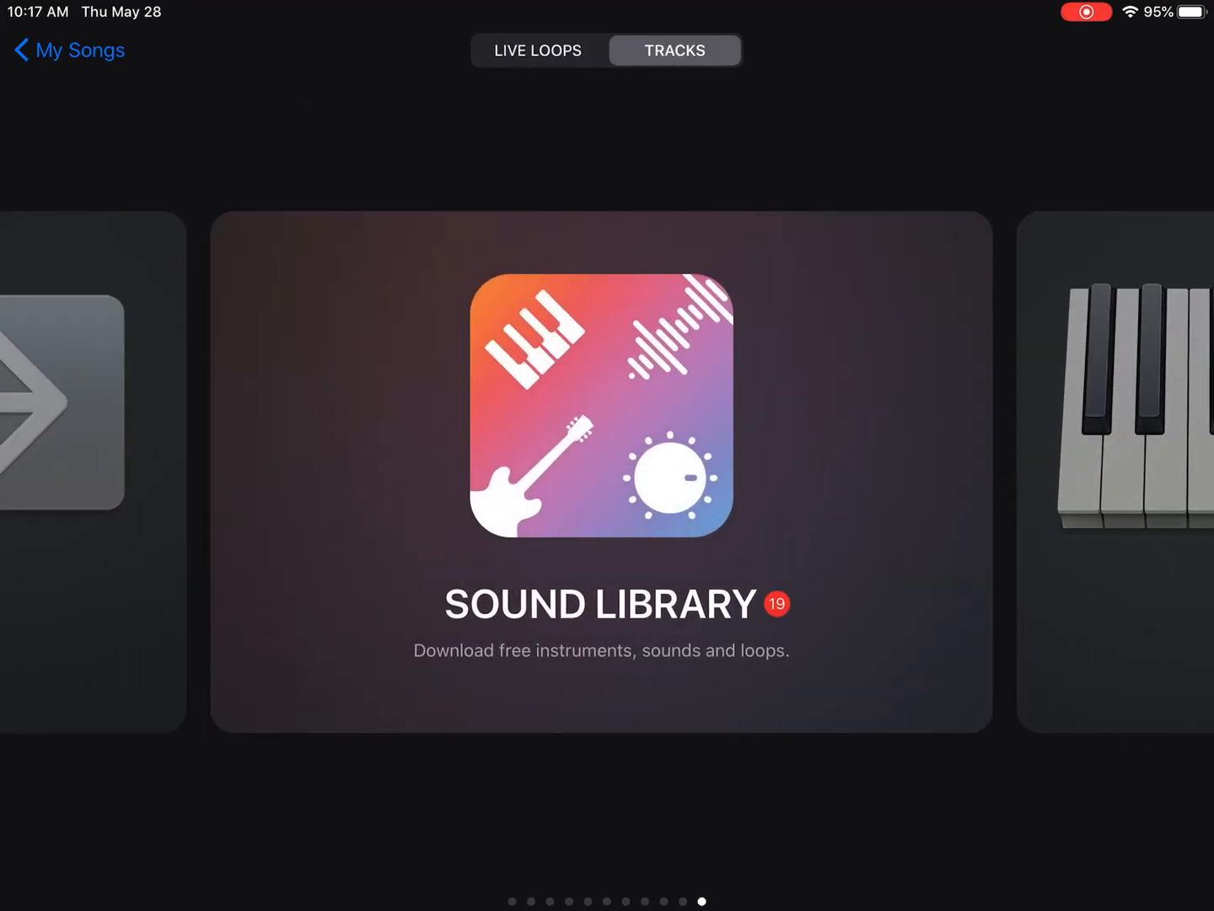
scroll("left", 3)
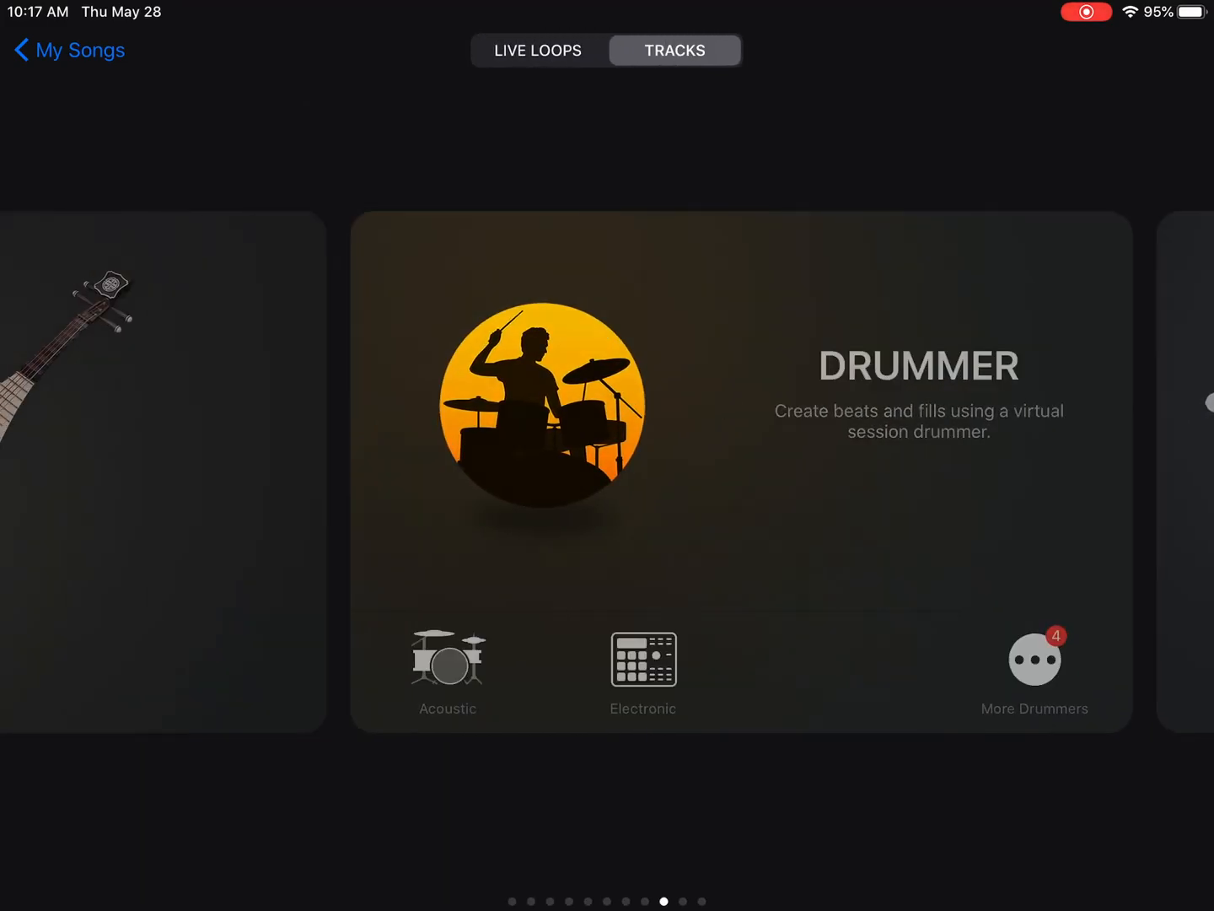
left_click(537, 51)
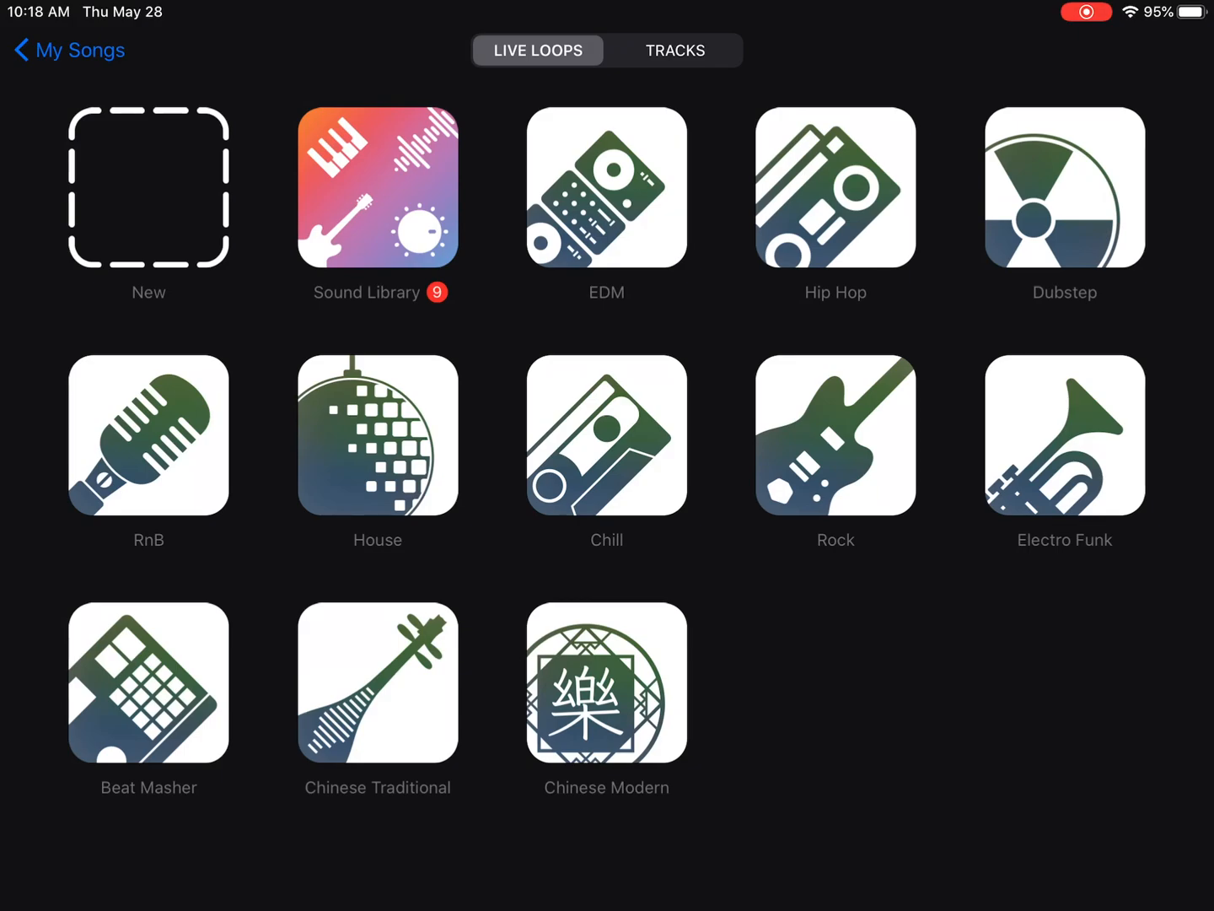
Choose the Chill Live Loops template to open a loop-filled song
left_click(606, 436)
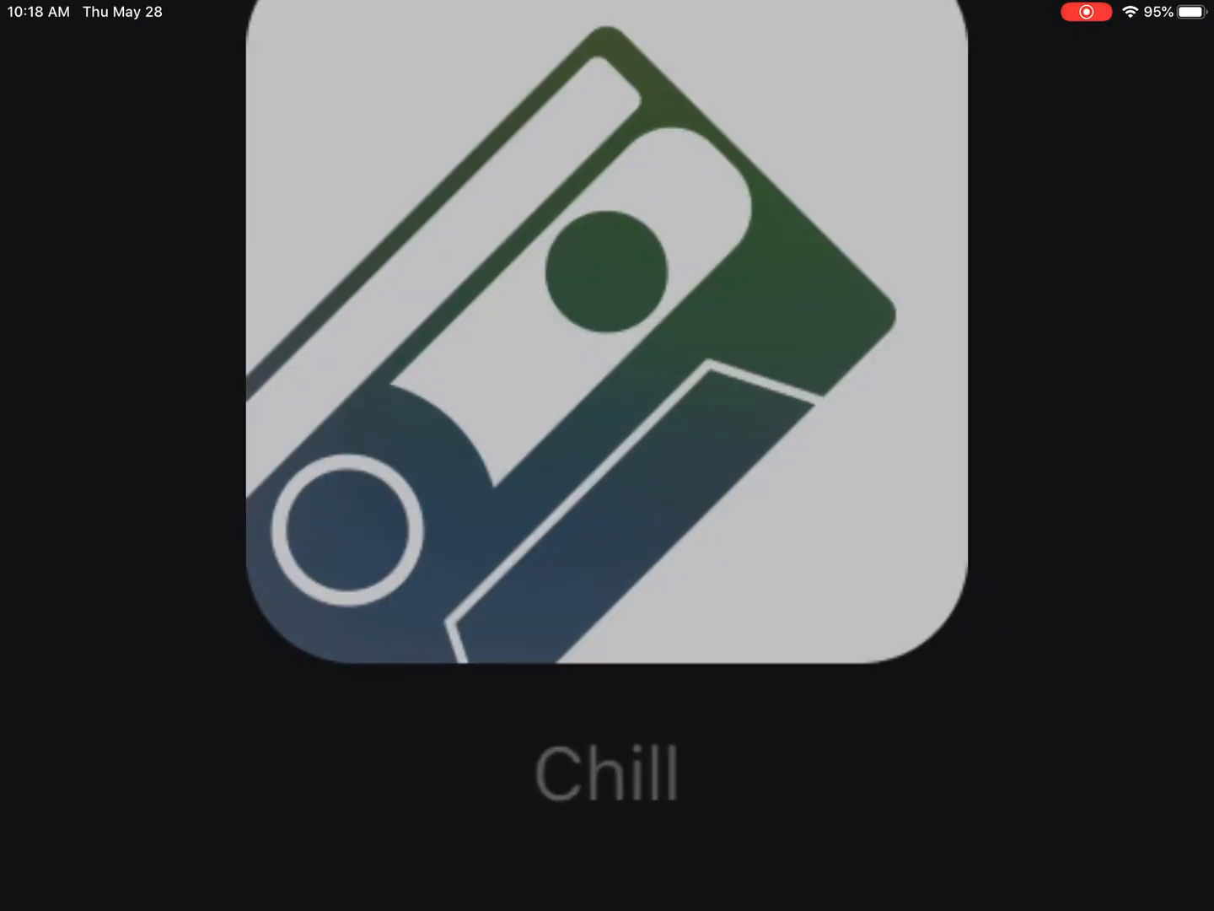
left_click(606, 341)
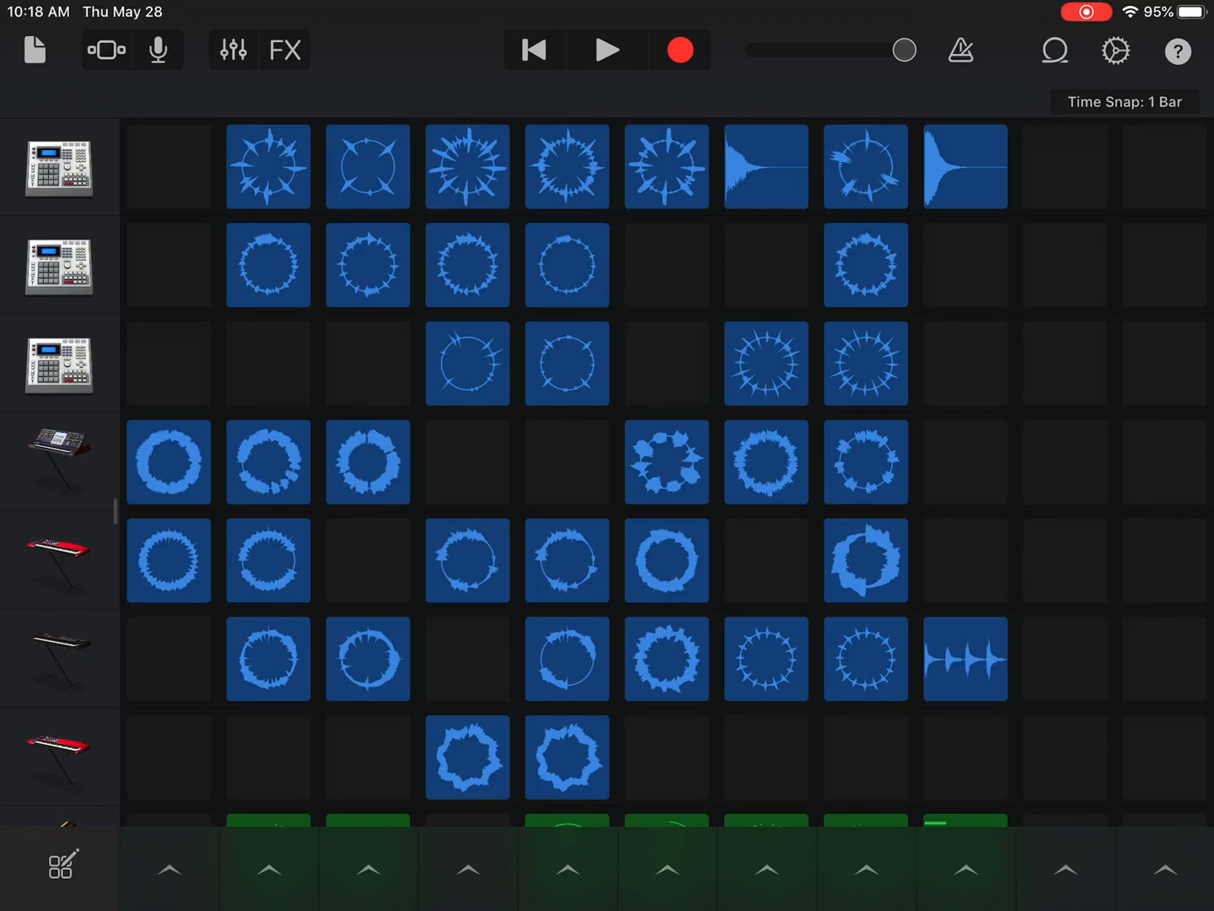
Trigger a synth loop and the entire fifth column of Chill loop cells
left_click(268, 462)
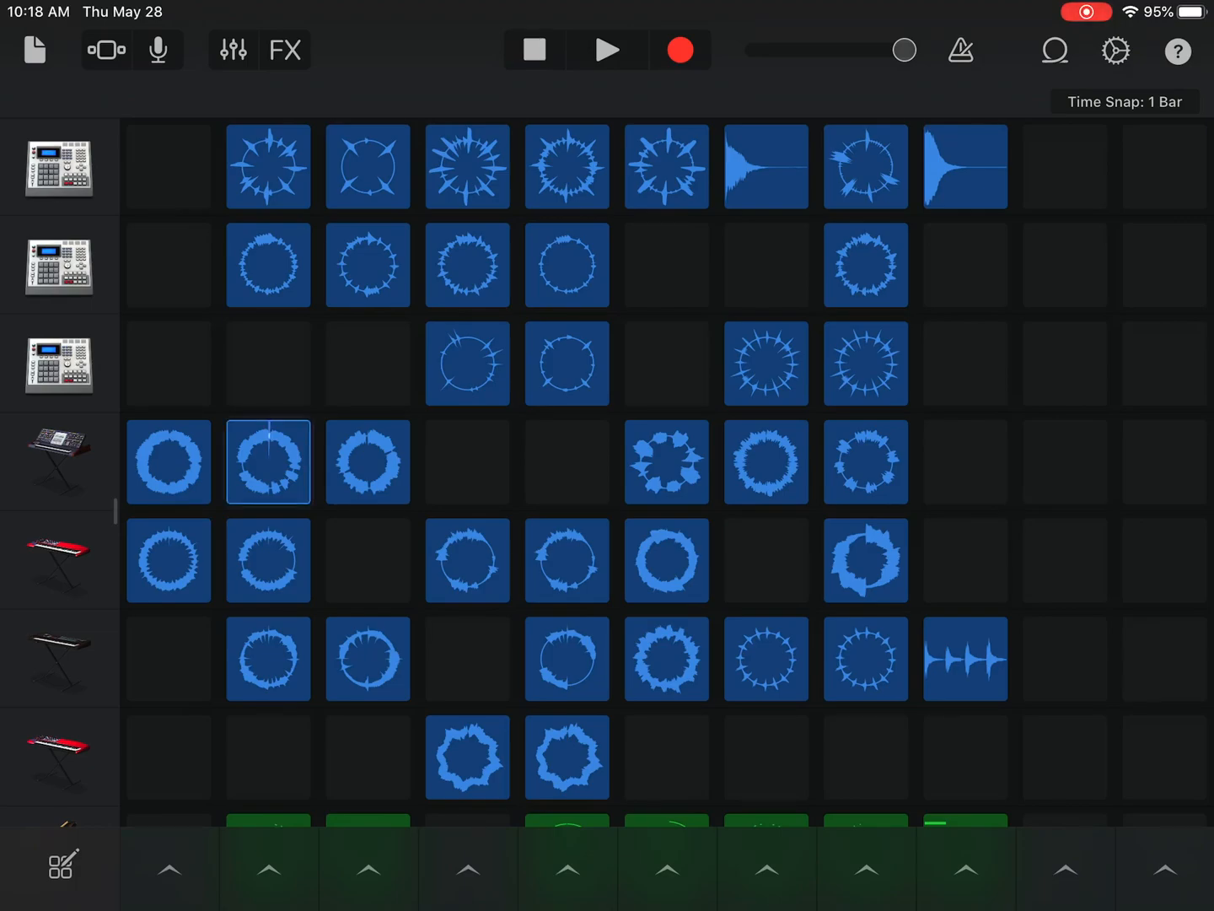
left_click(567, 264)
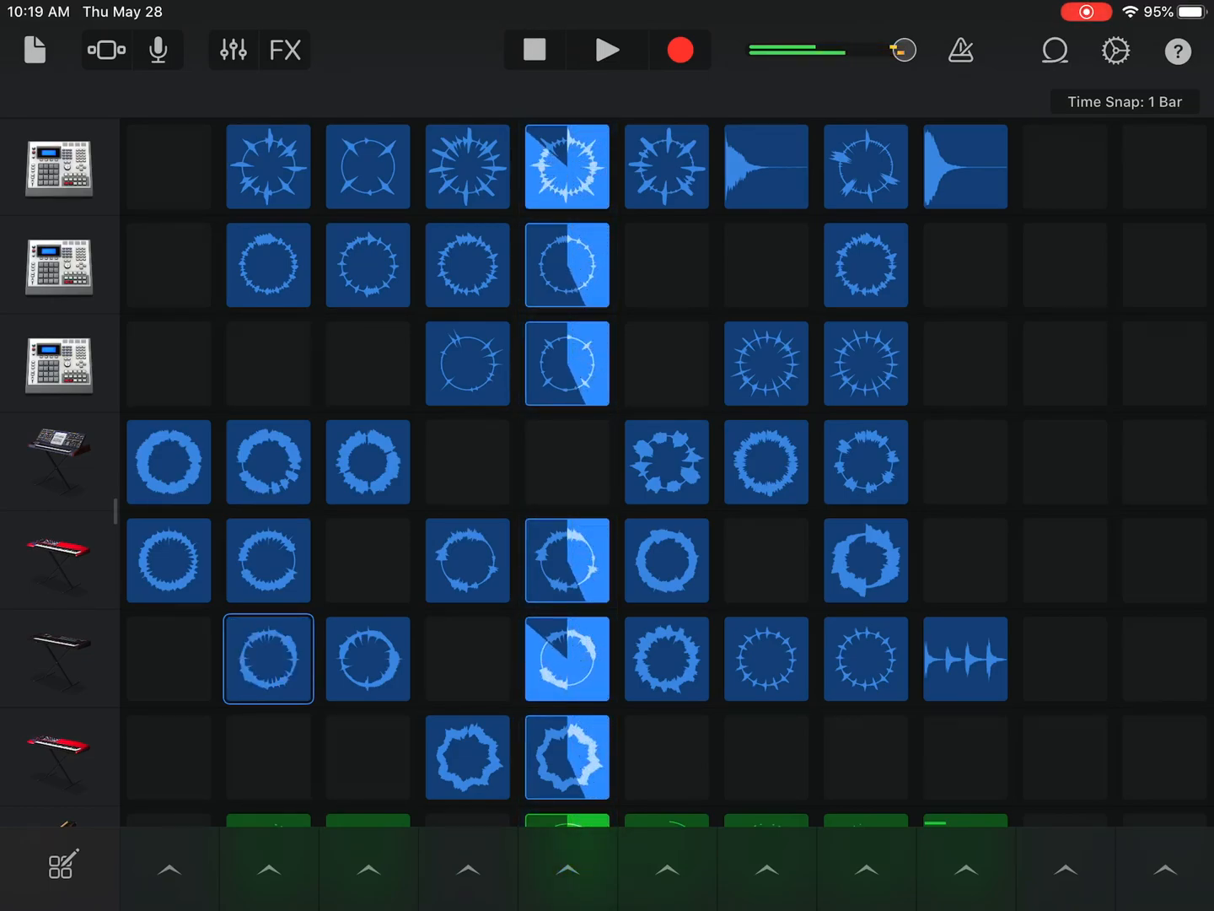
left_click(606, 50)
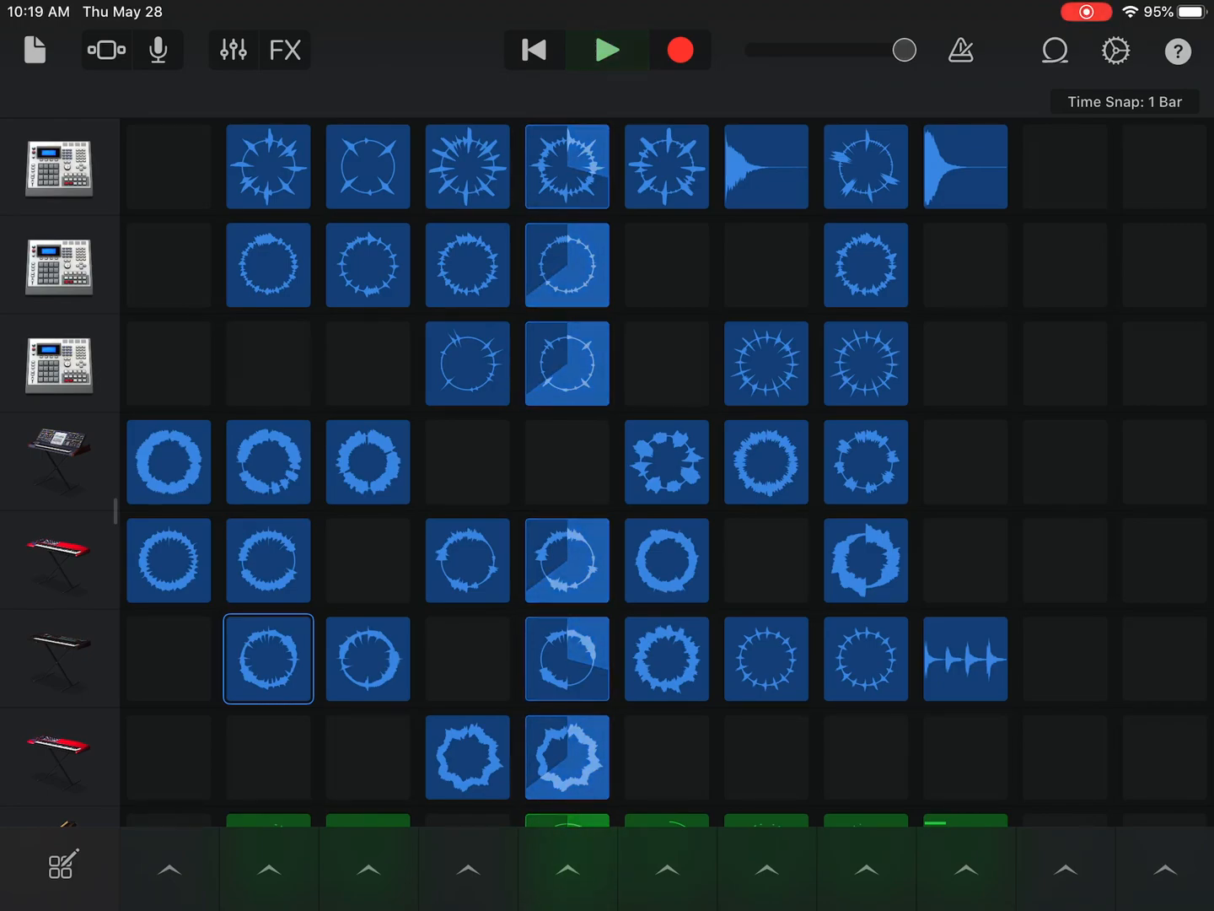
Record about seven bars of the Chill loop performance
left_click(606, 50)
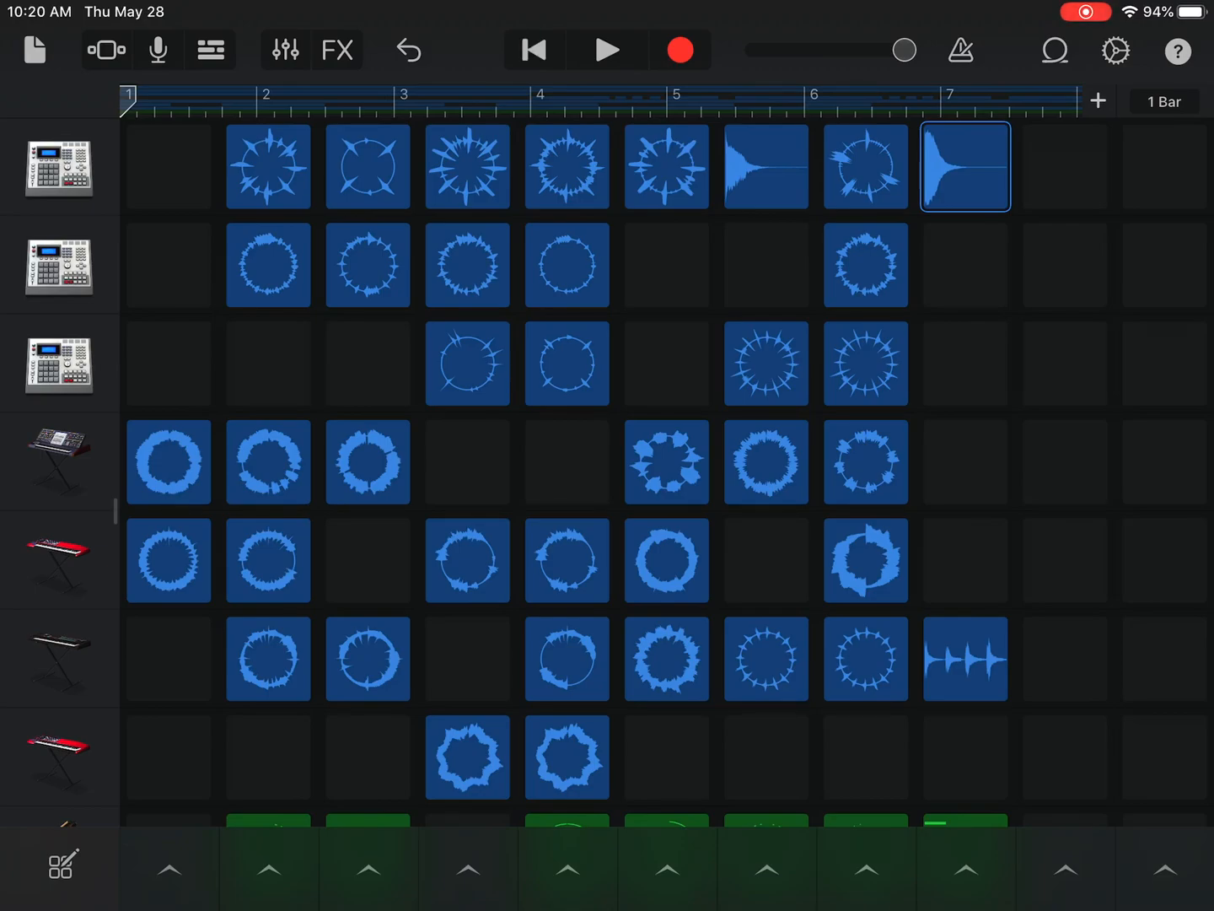
Play back and stop the recording, then view it as tracks with named regions
left_click(607, 49)
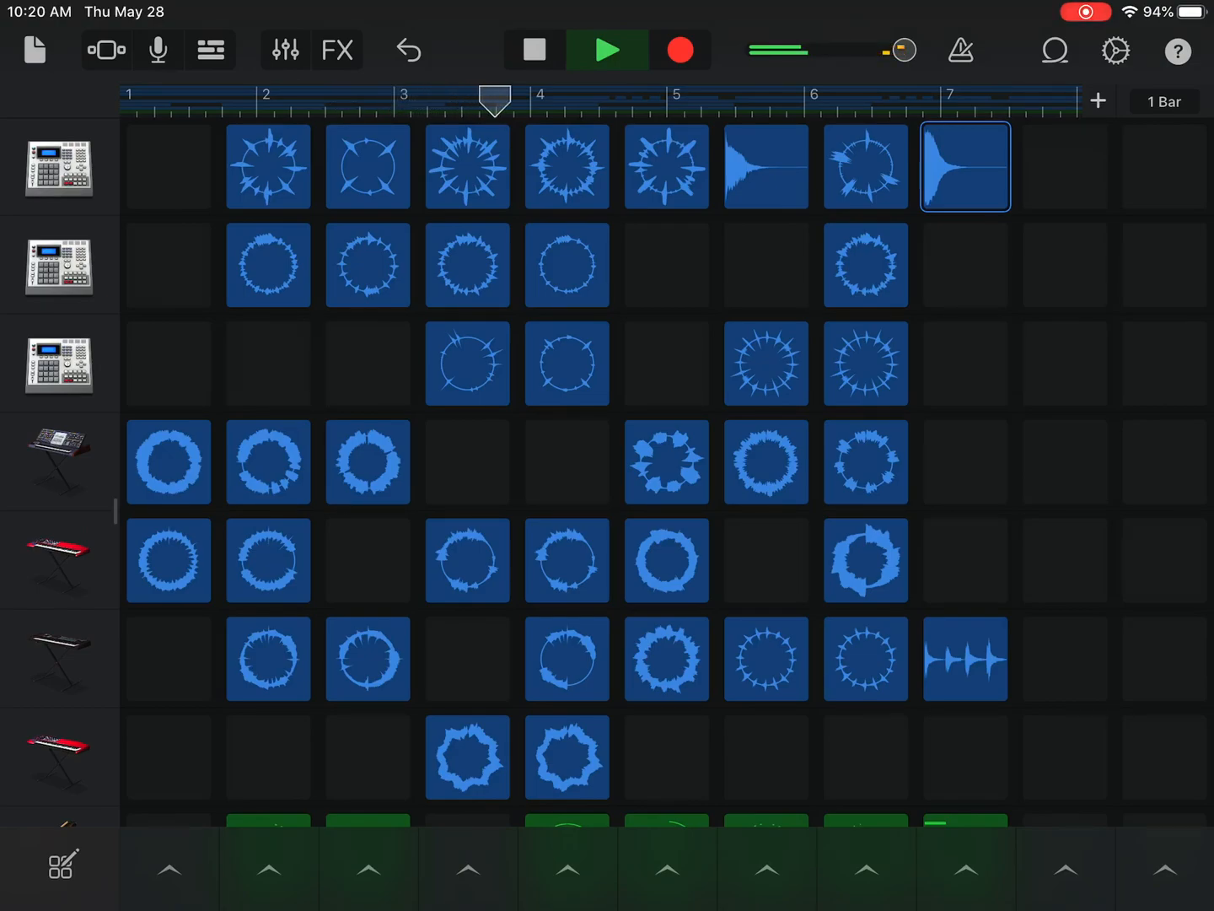
left_click(533, 49)
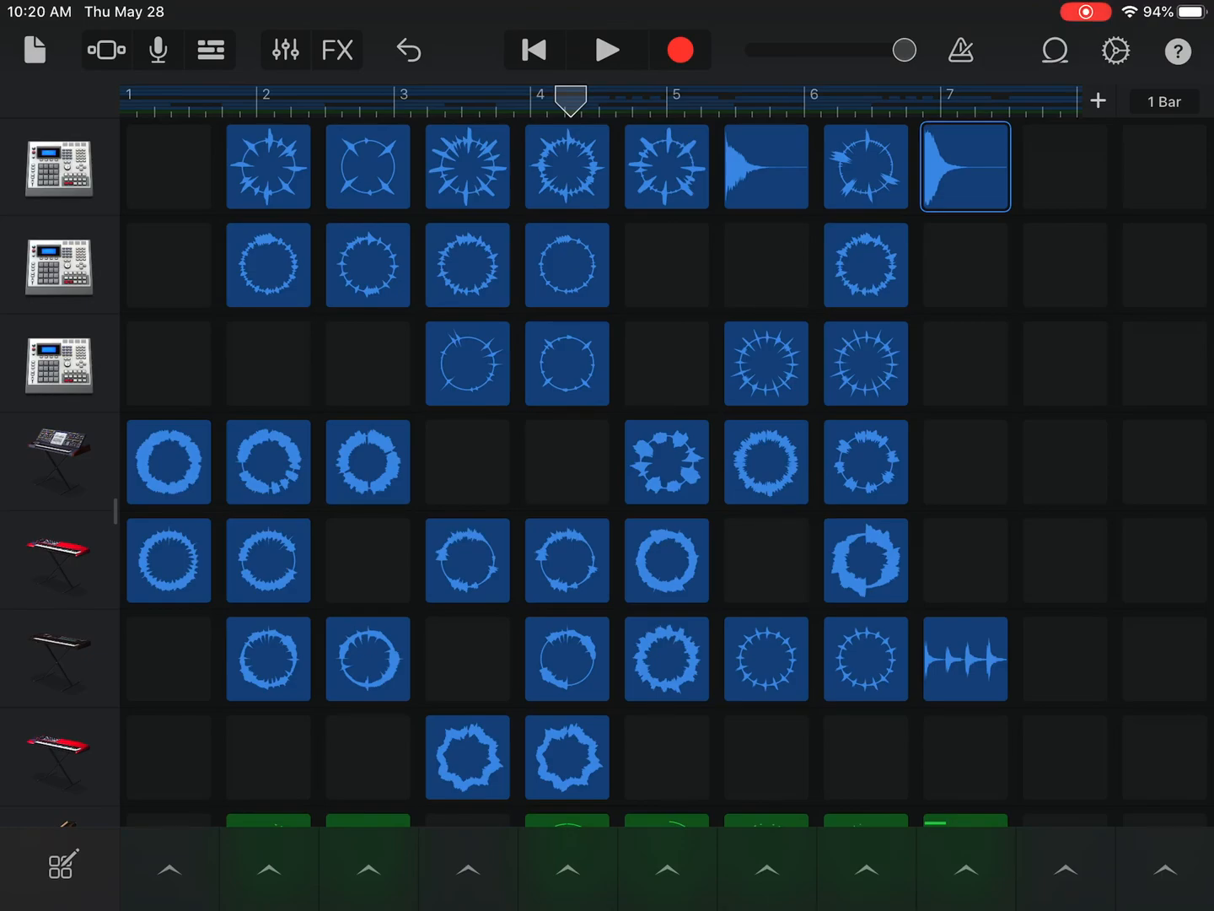
left_click(210, 50)
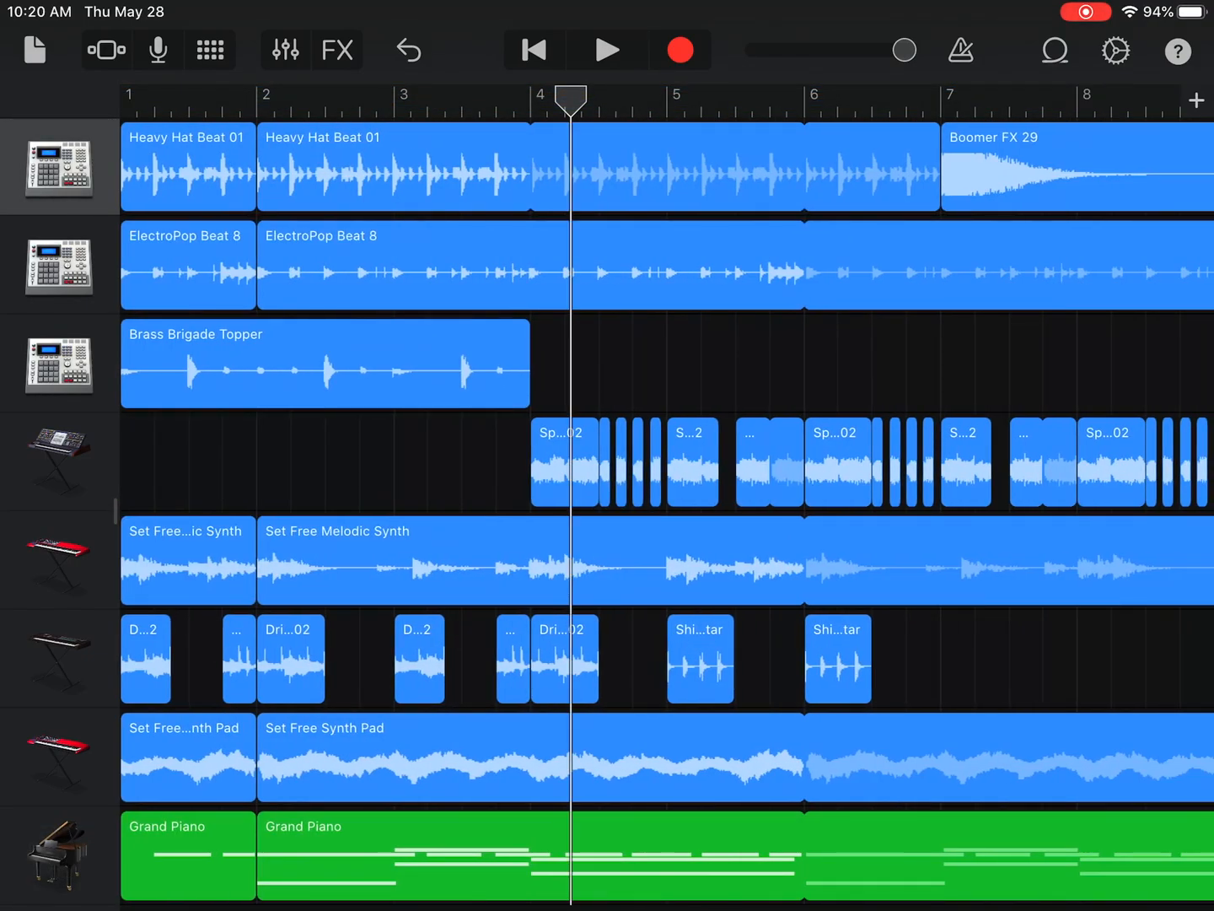
Leave the tracks arrangement and return to the browser, now listing My Song 3
left_click(210, 50)
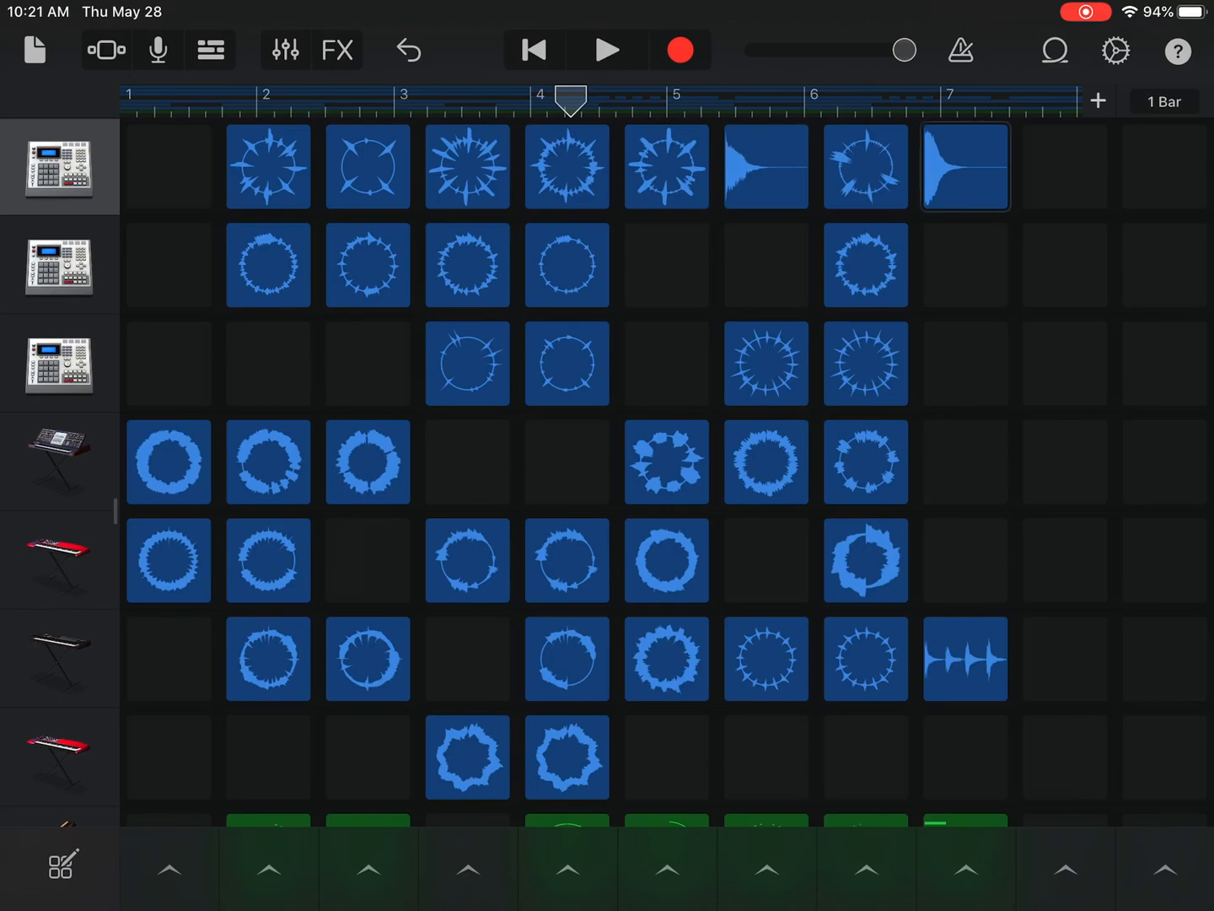
left_click(210, 50)
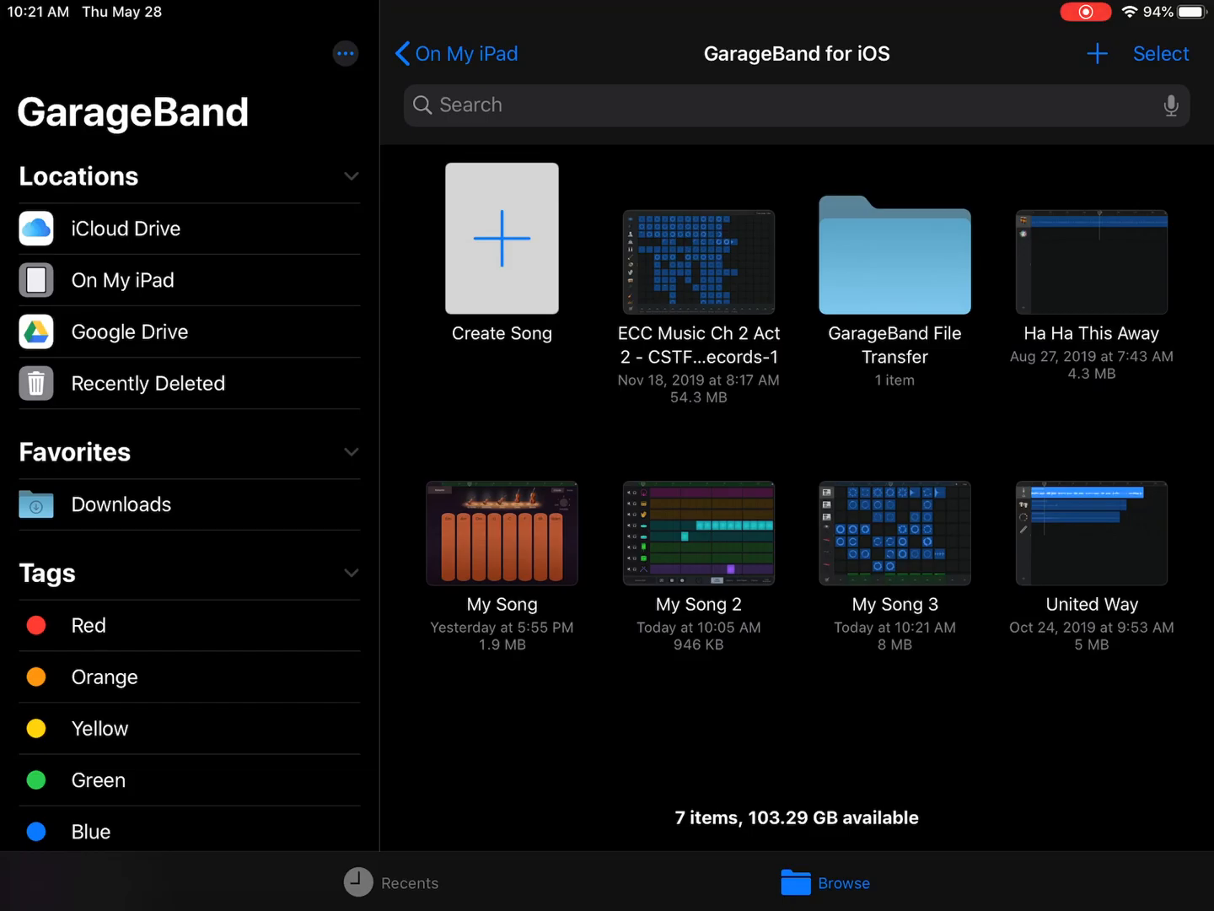
Open the Rename Document screen for My Song 3 from the file browser
left_click(893, 533)
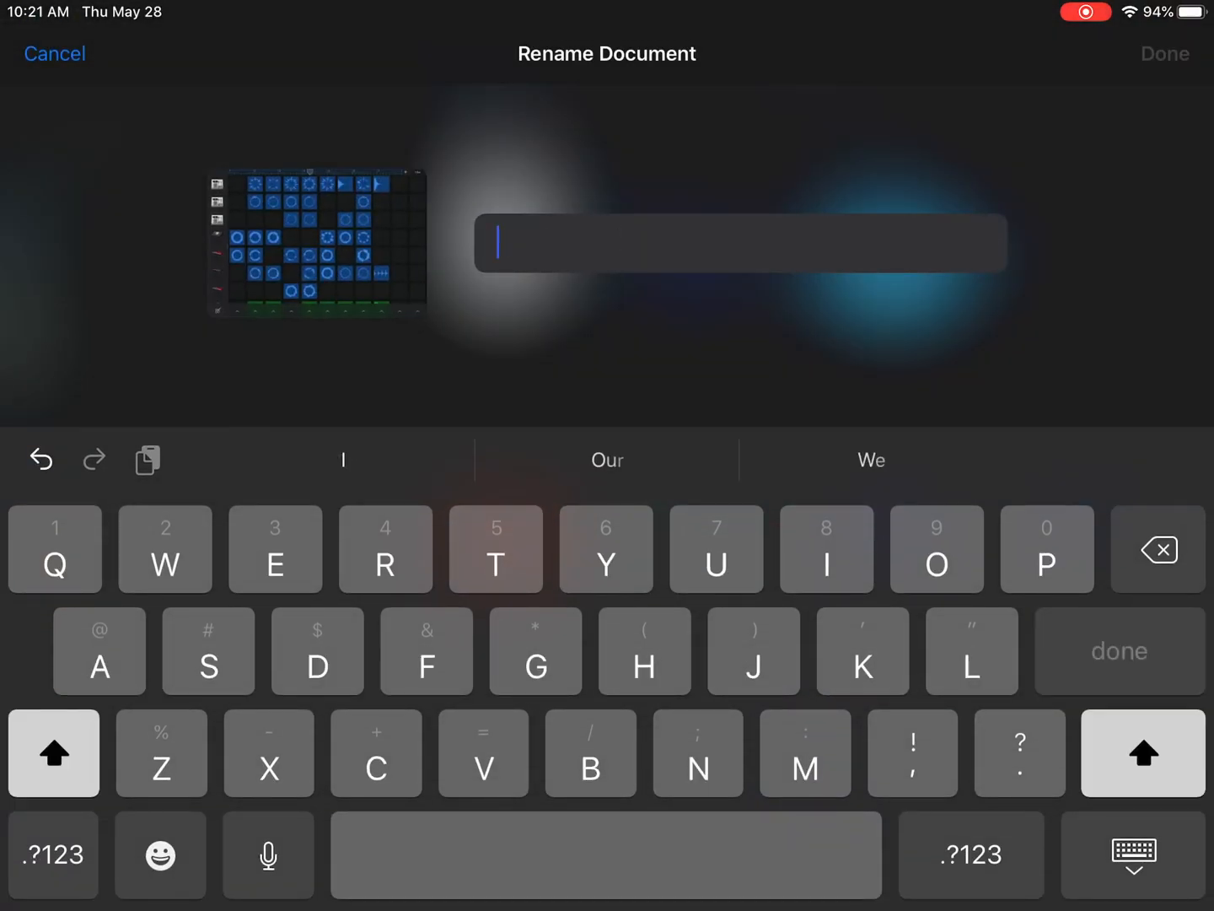
Enter 'Sample live loops' as the song's new name and confirm it
type("Sample li")
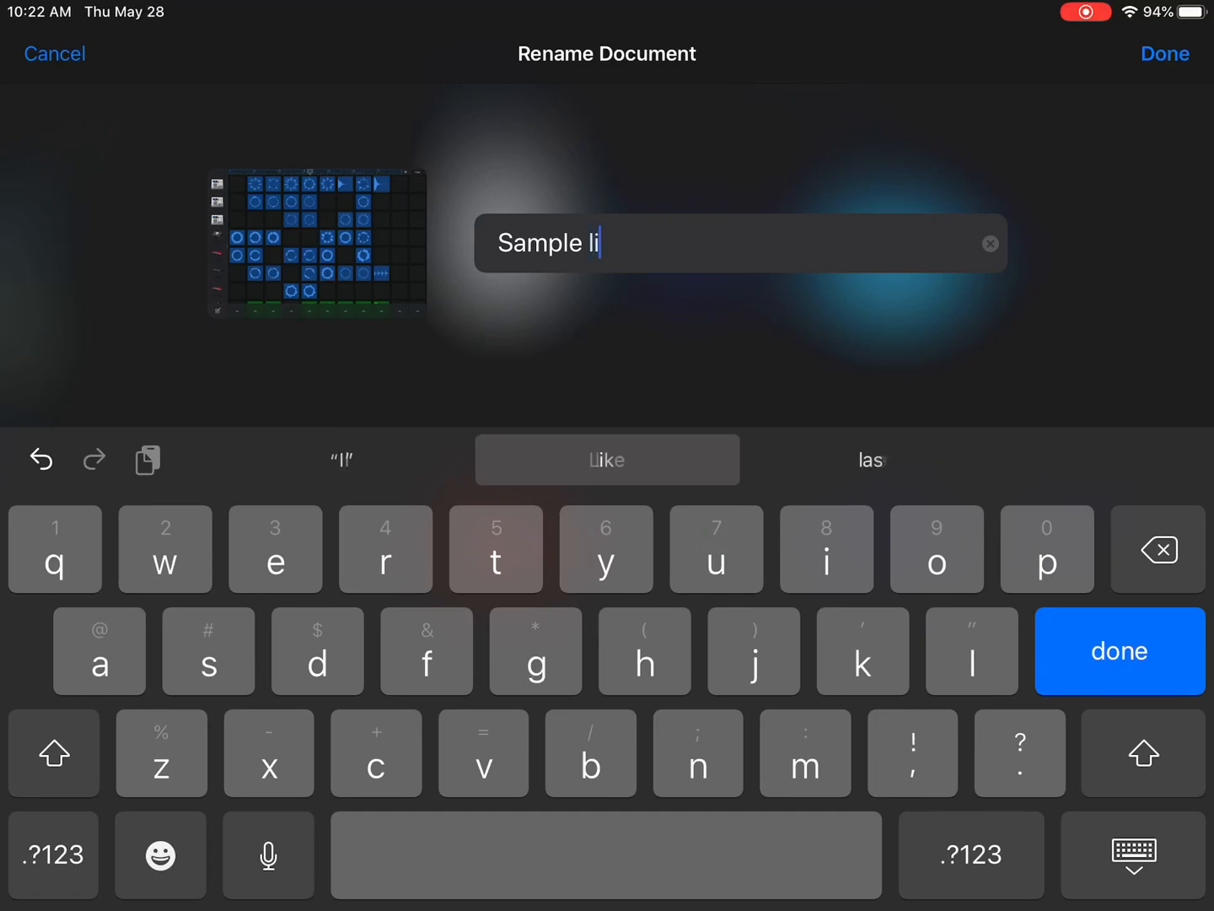
type("ve loop")
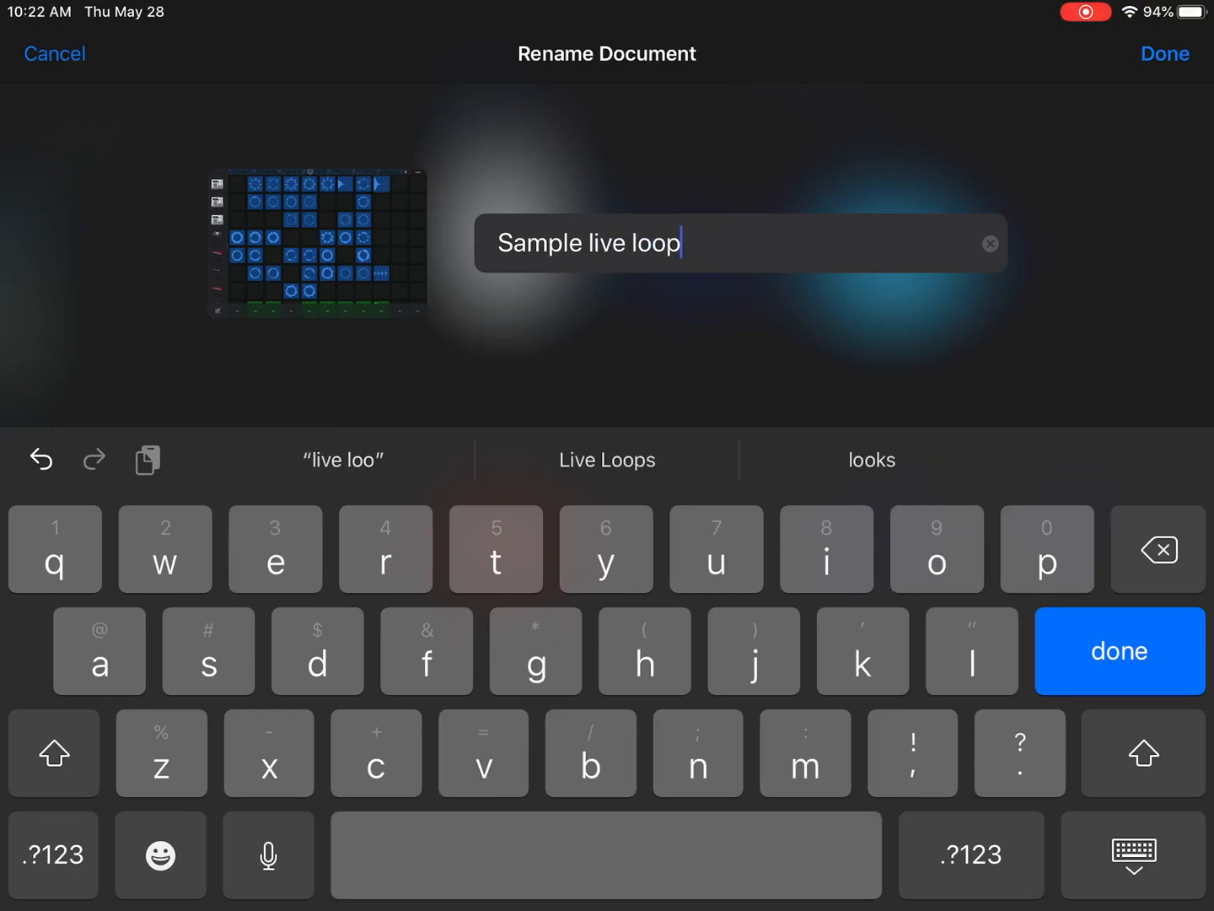
type("s")
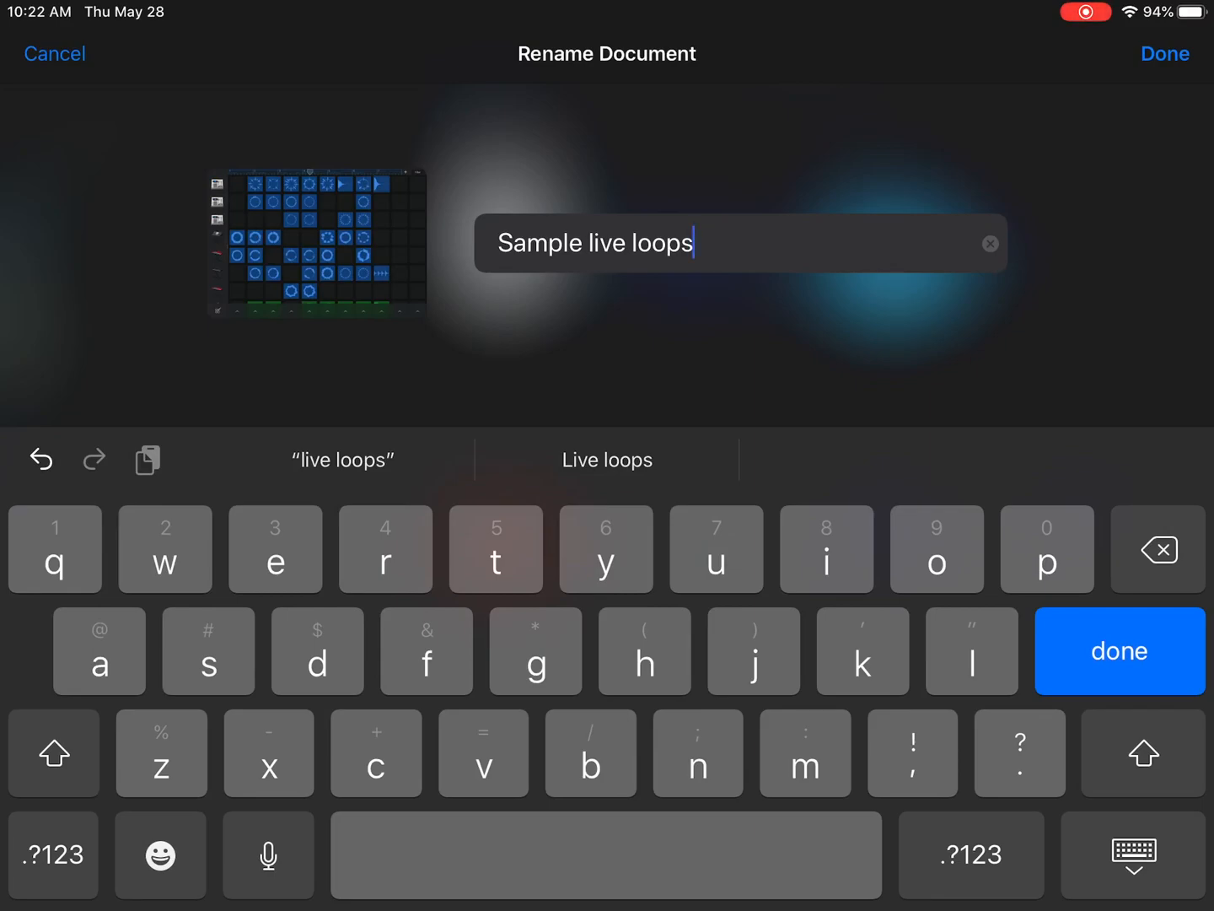
left_click(1163, 54)
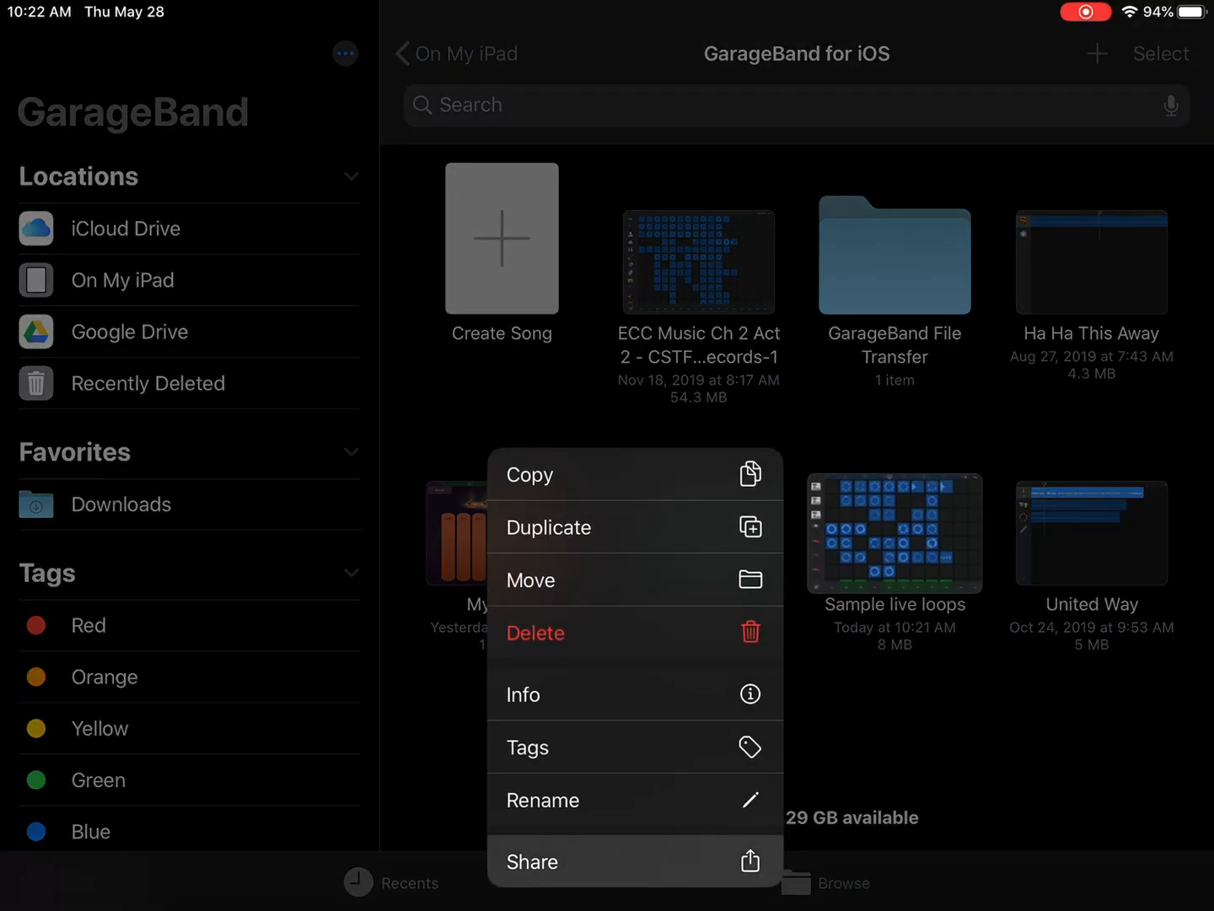
Share Sample live loops in the stereo Song format, opening the share sheet
left_click(531, 861)
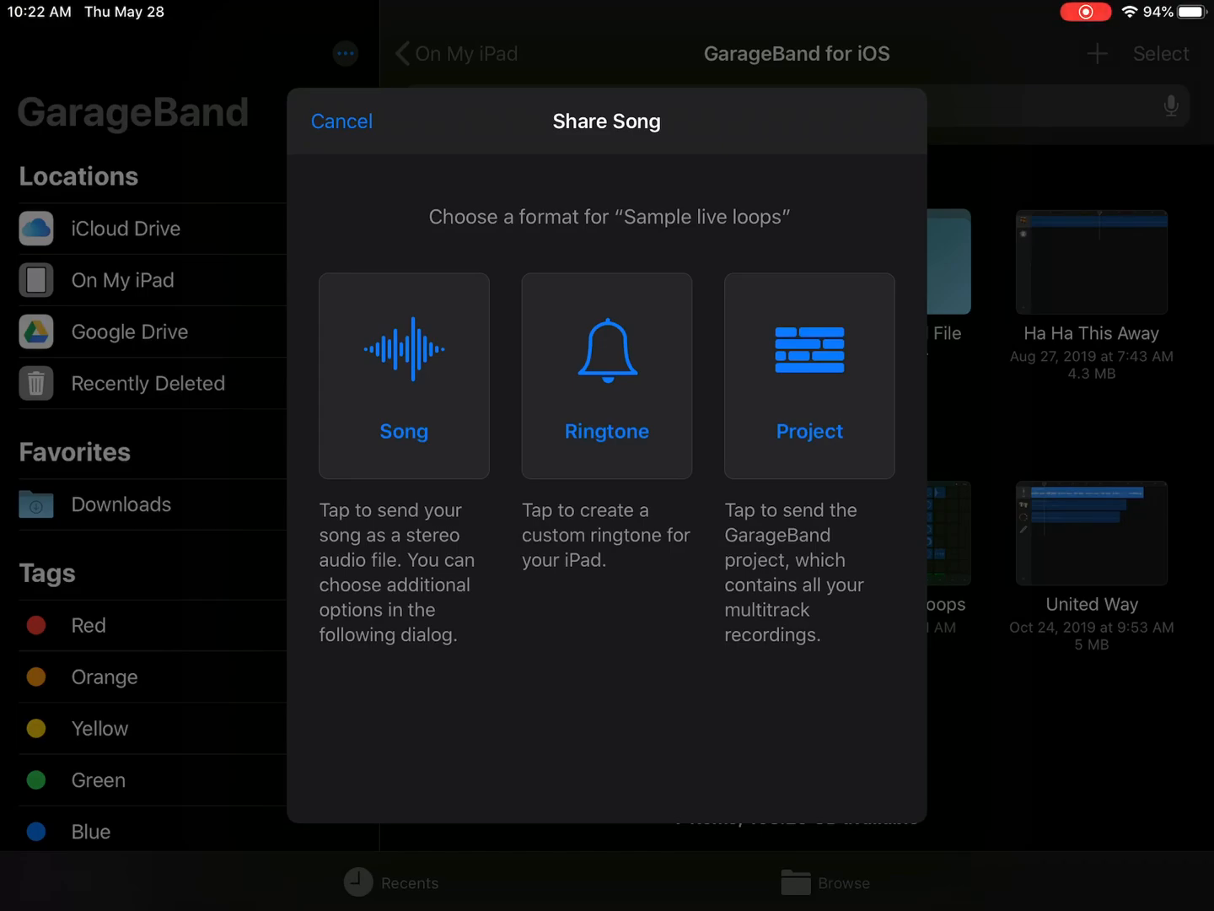
left_click(403, 375)
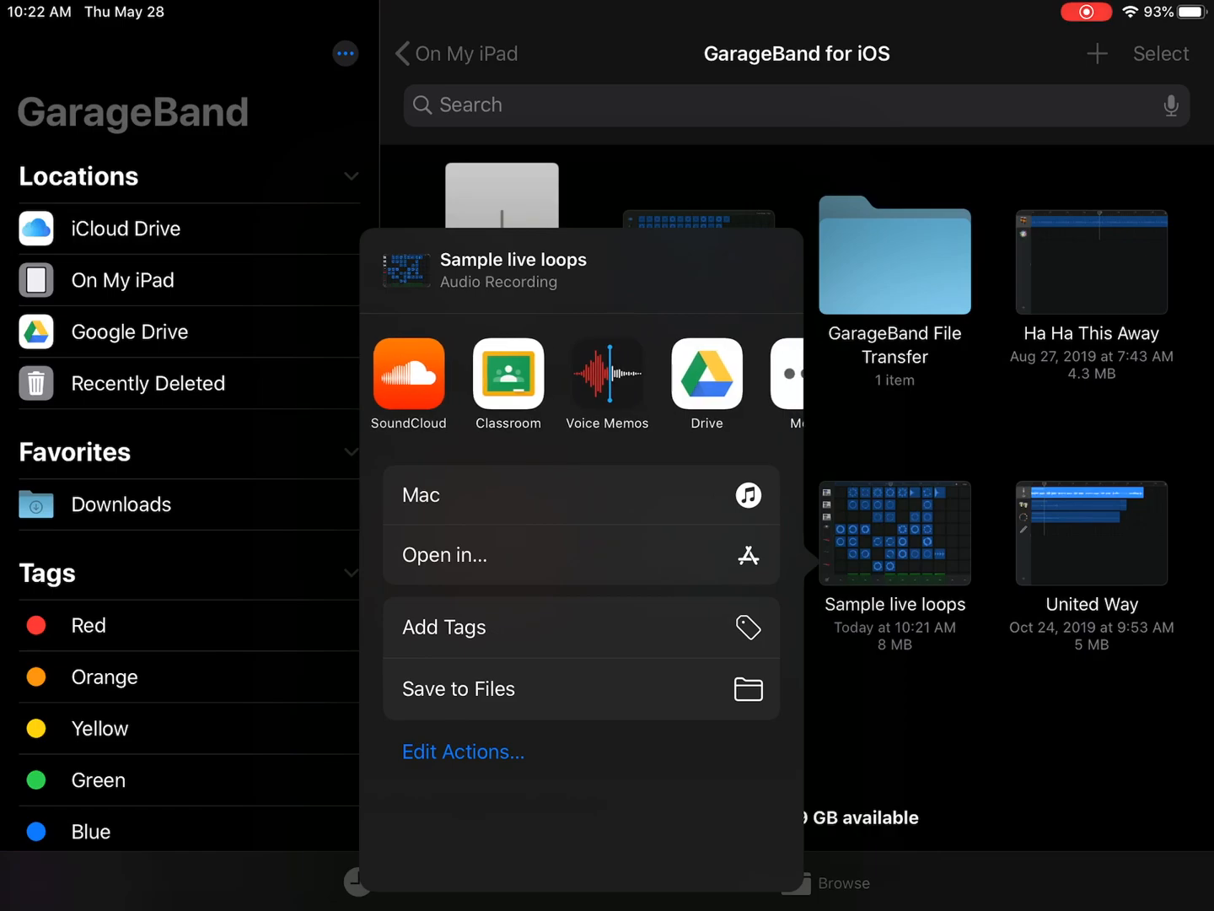
Share the Sample live loops song to the Google Classroom app
left_click(420, 495)
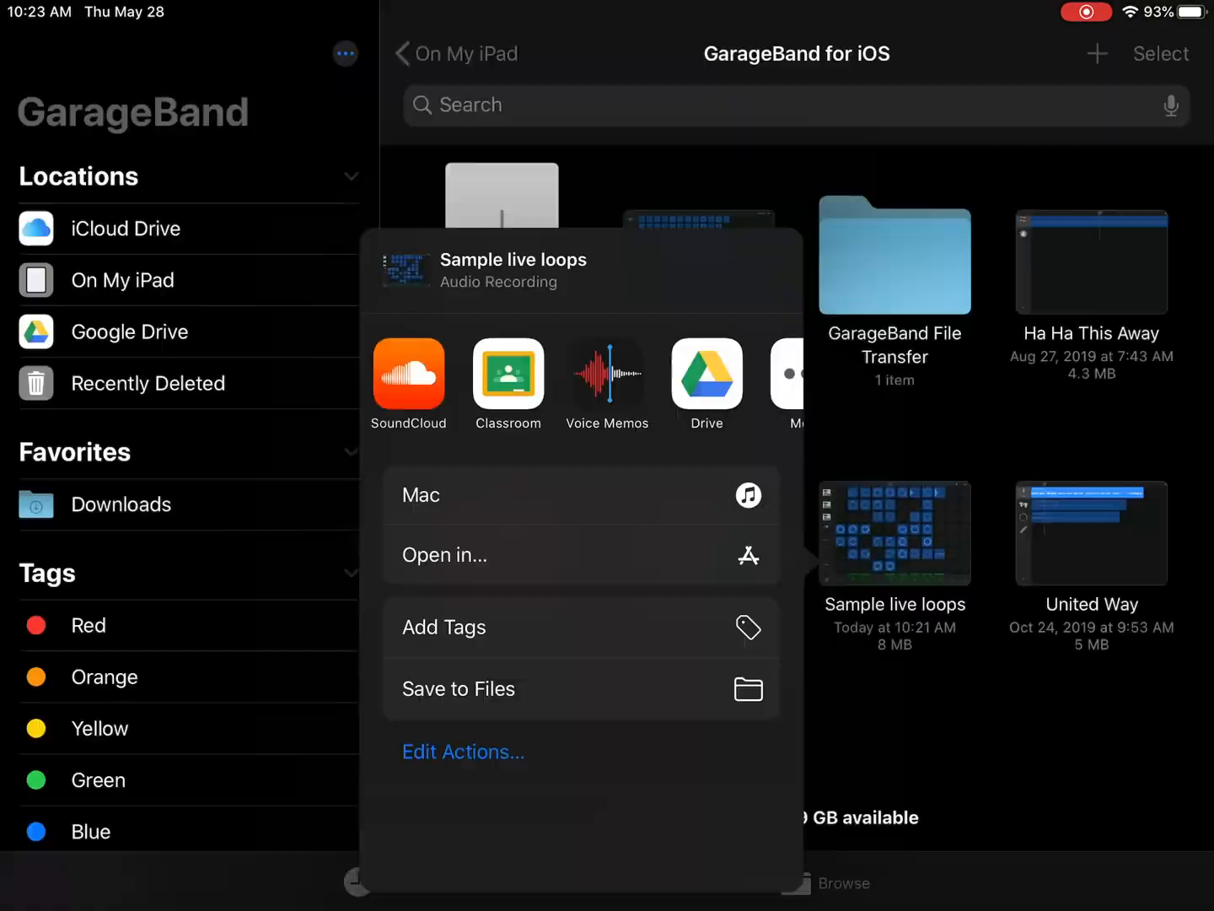
left_click(508, 374)
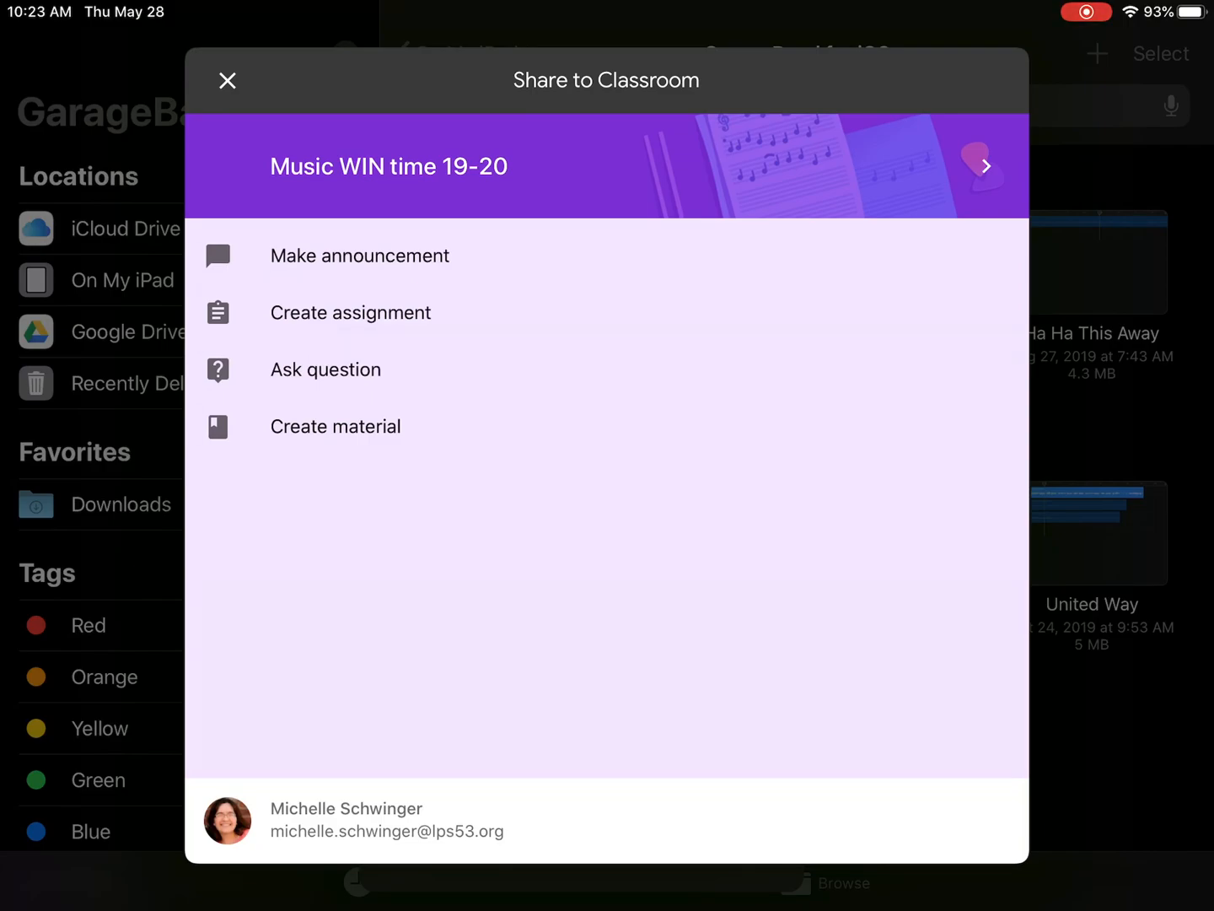
Switch the Classroom target to Garage Band Summer School 2020, then close the panel
left_click(605, 166)
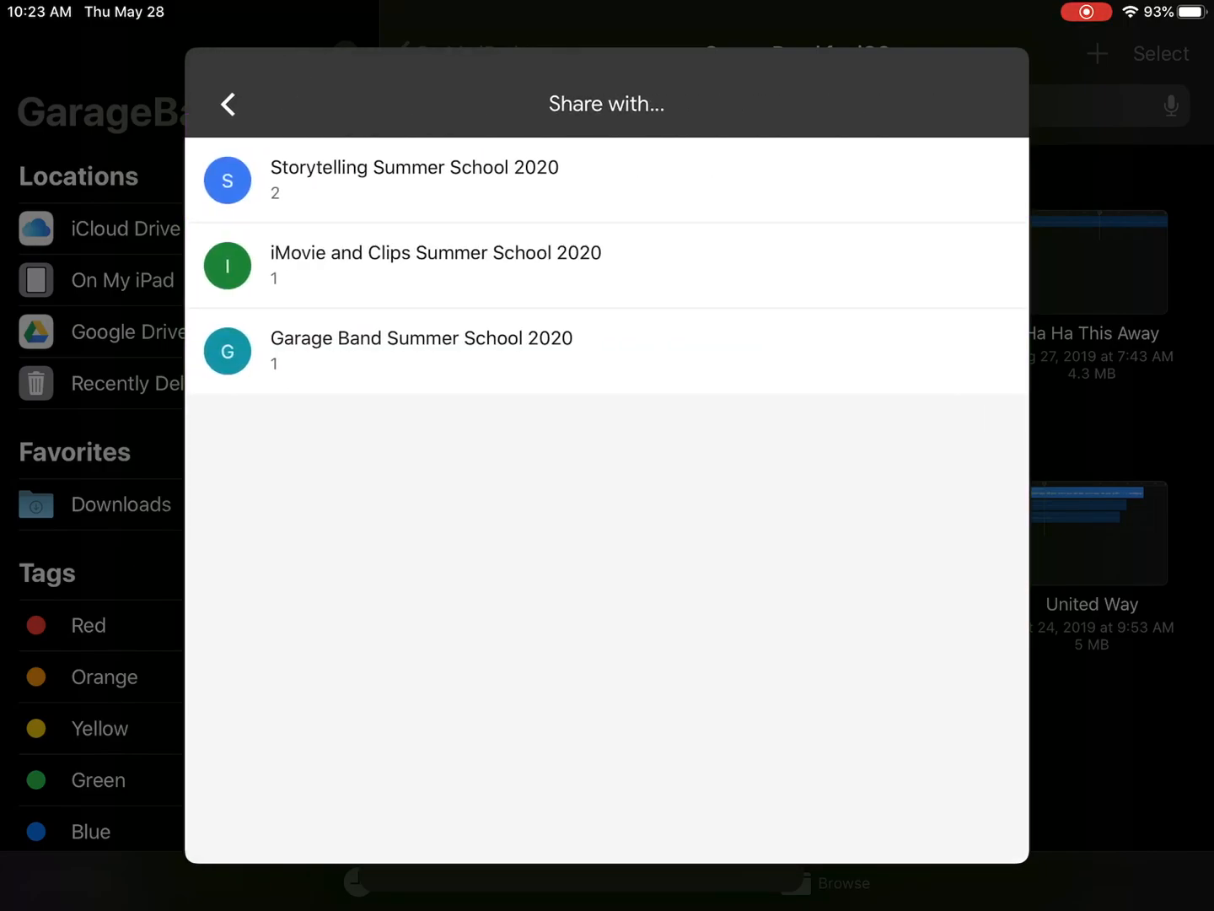
left_click(422, 351)
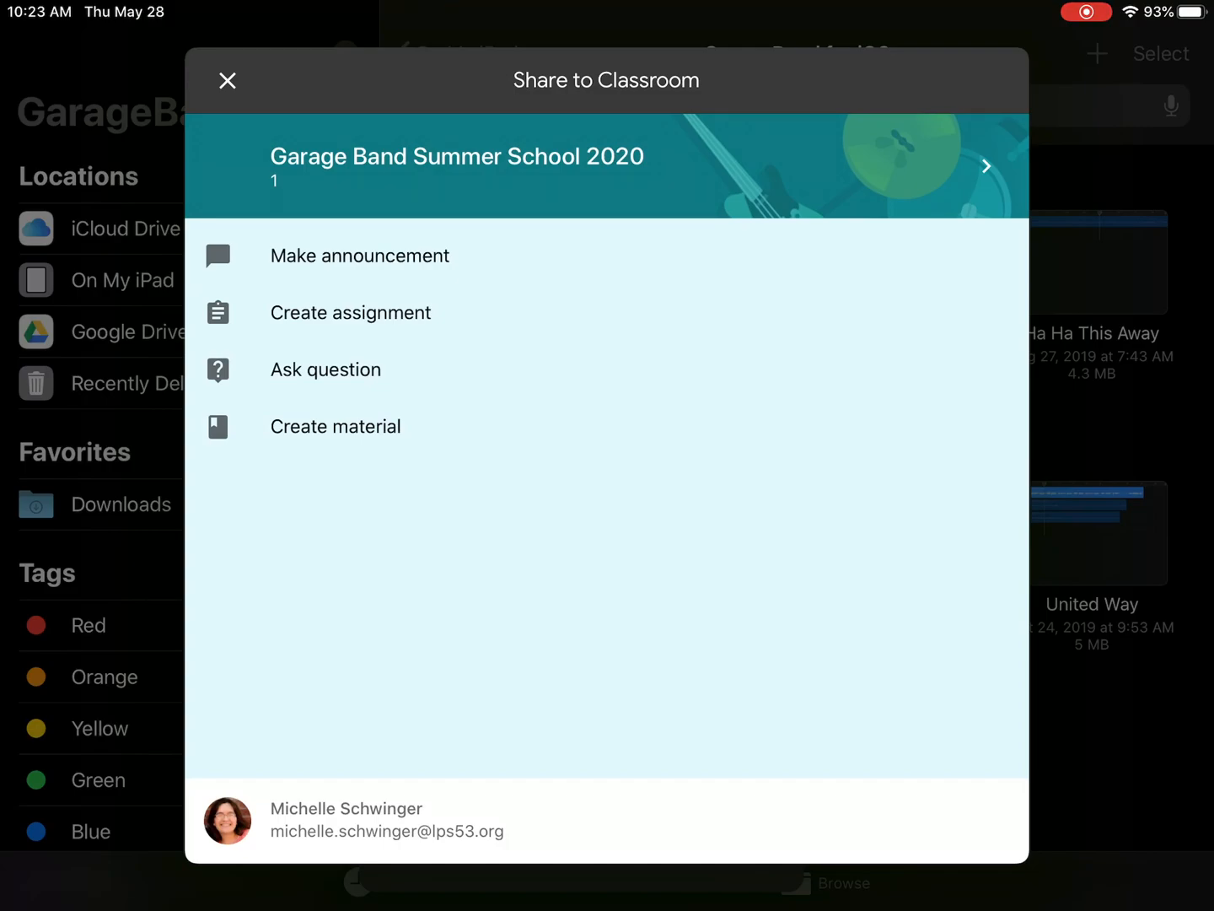
left_click(227, 80)
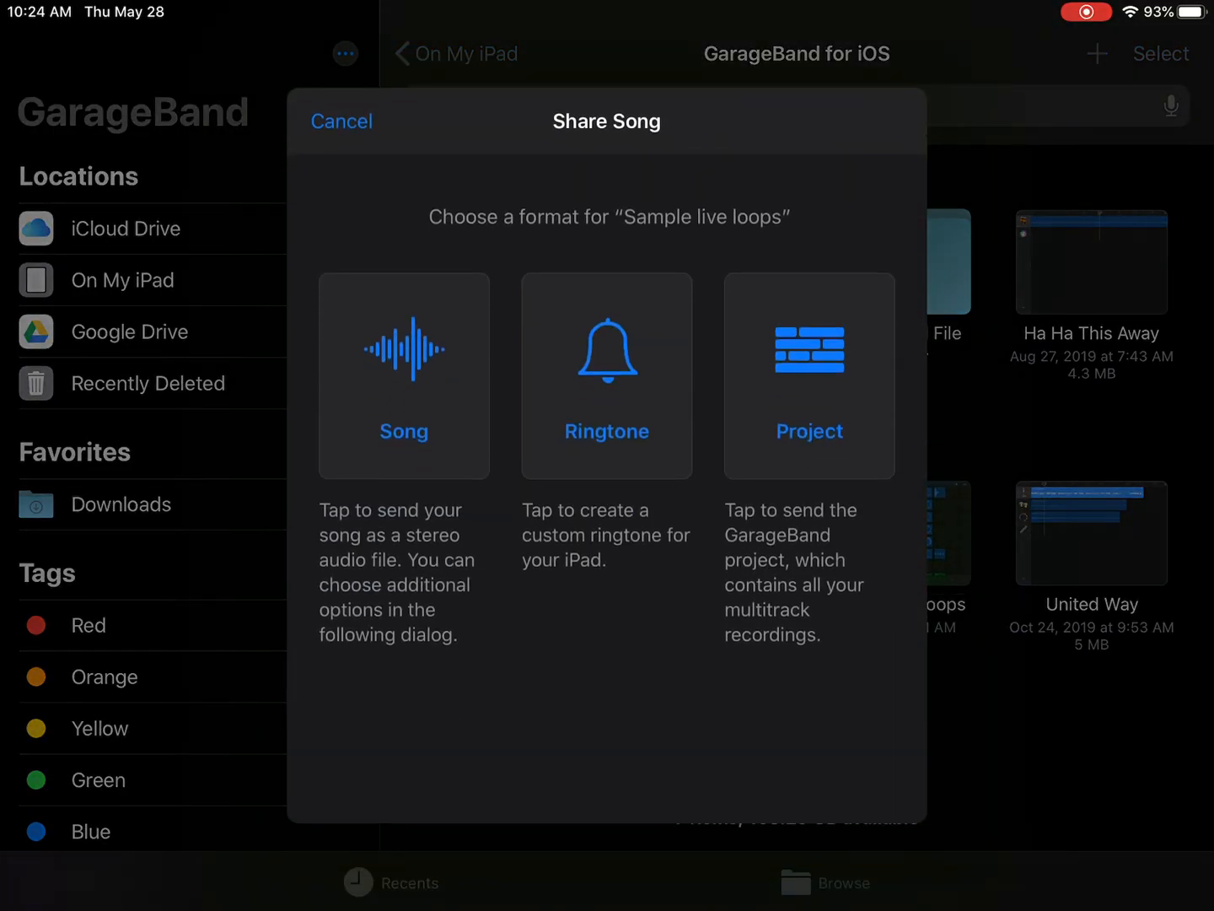
Choose Song format and enable Classroom in the share sheet's editable app list
left_click(403, 375)
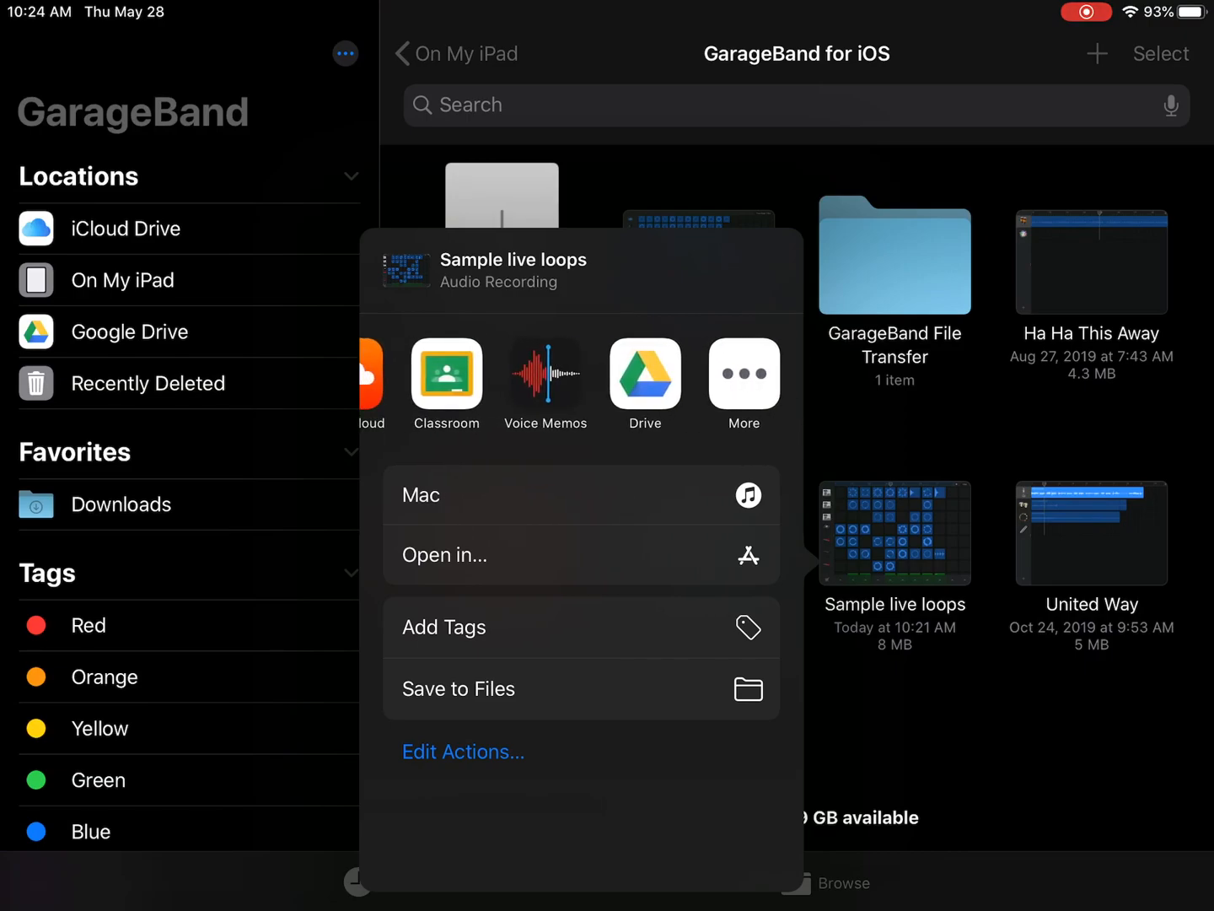
left_click(744, 376)
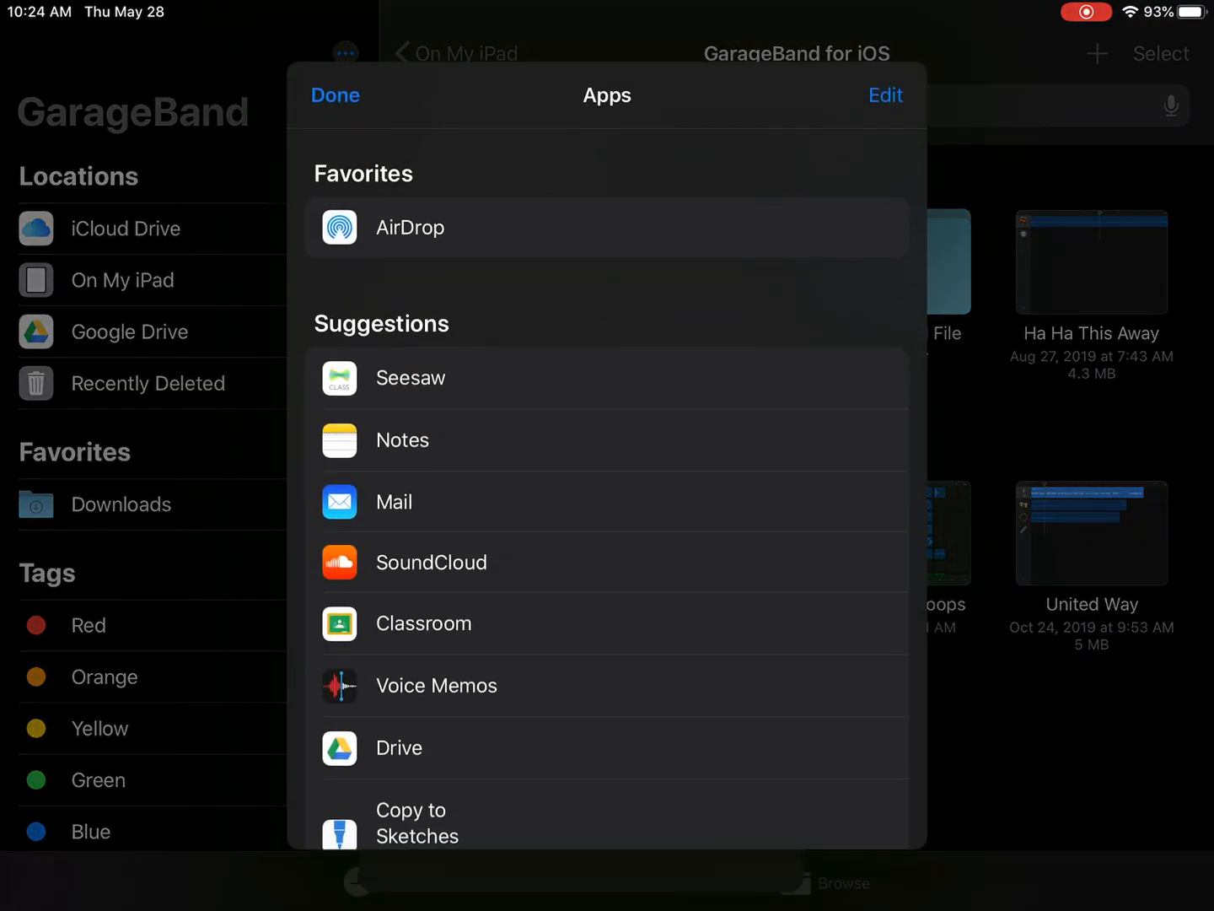
left_click(885, 95)
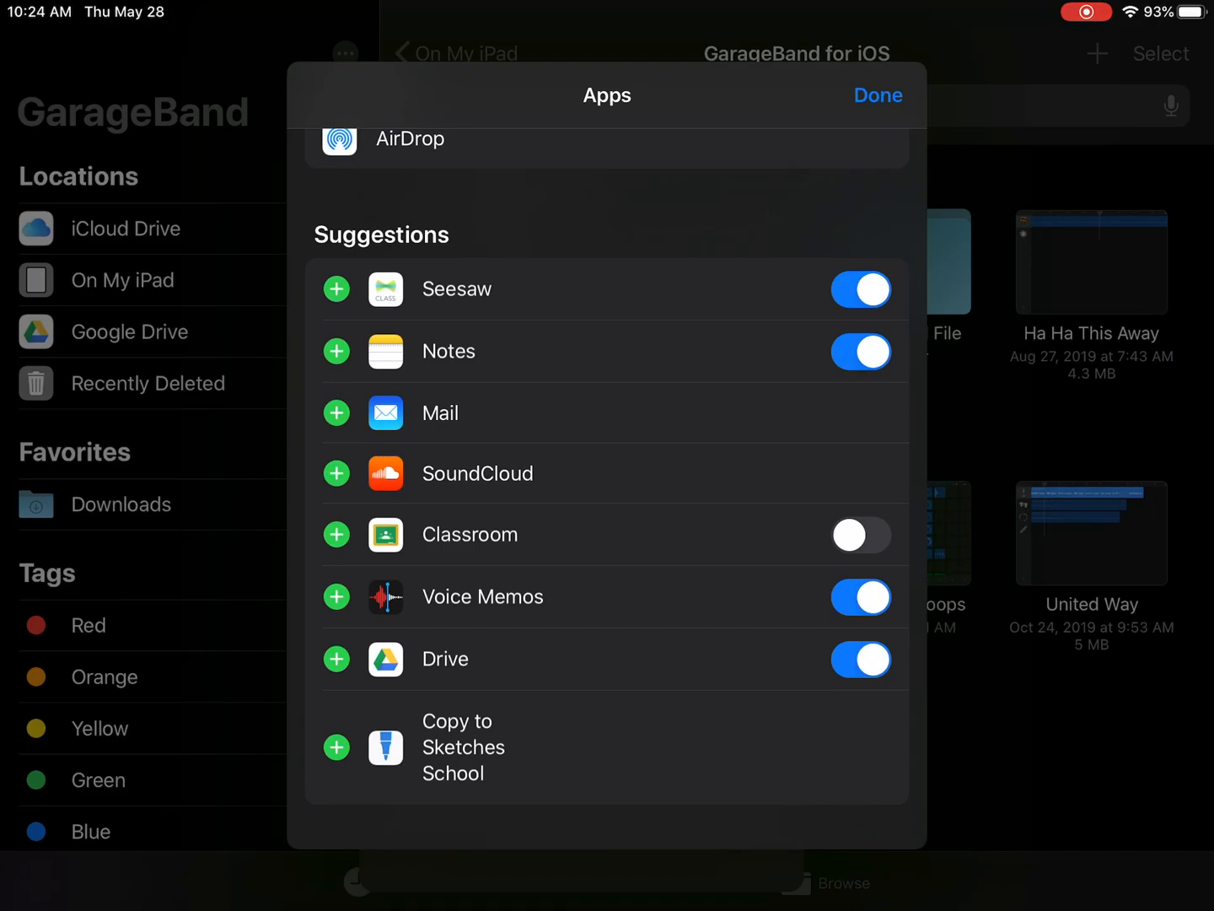
left_click(860, 534)
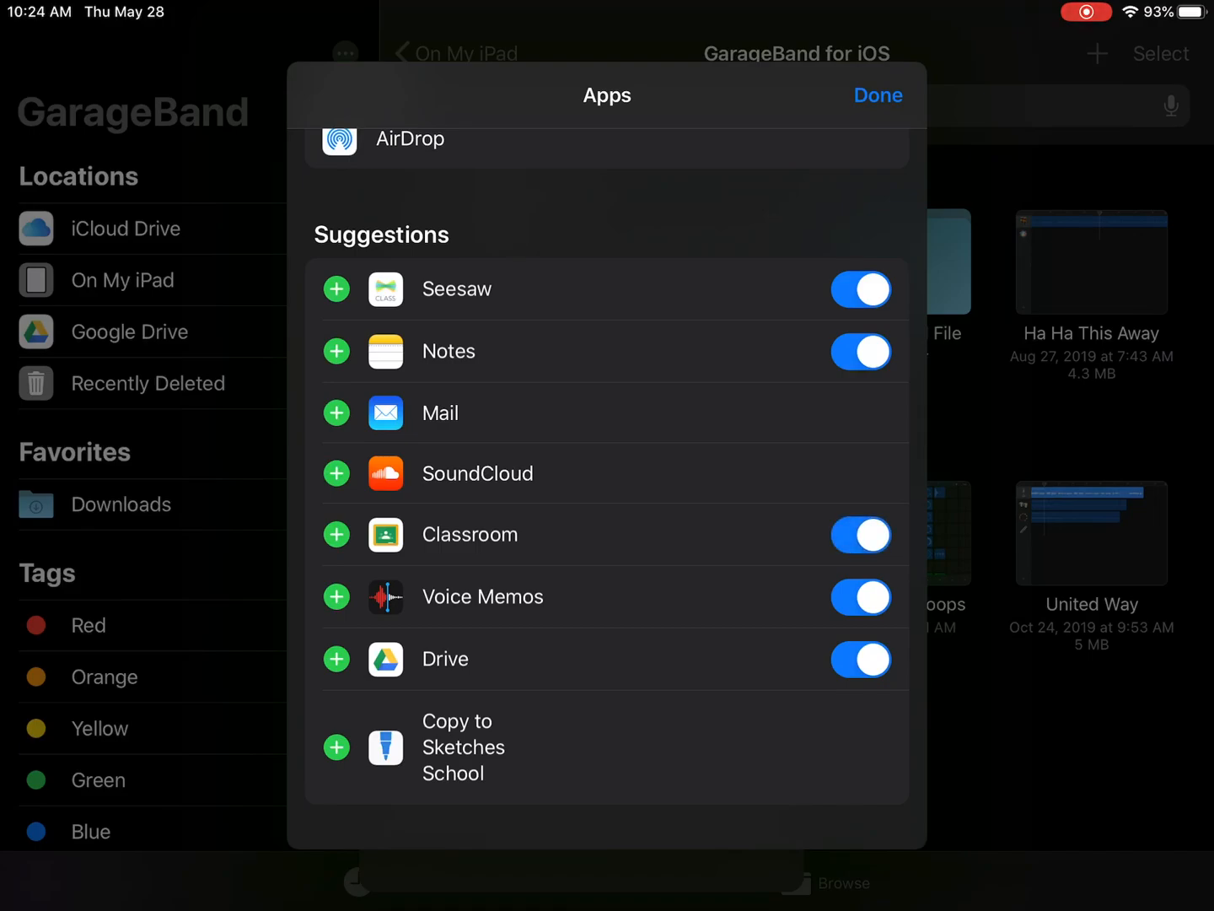